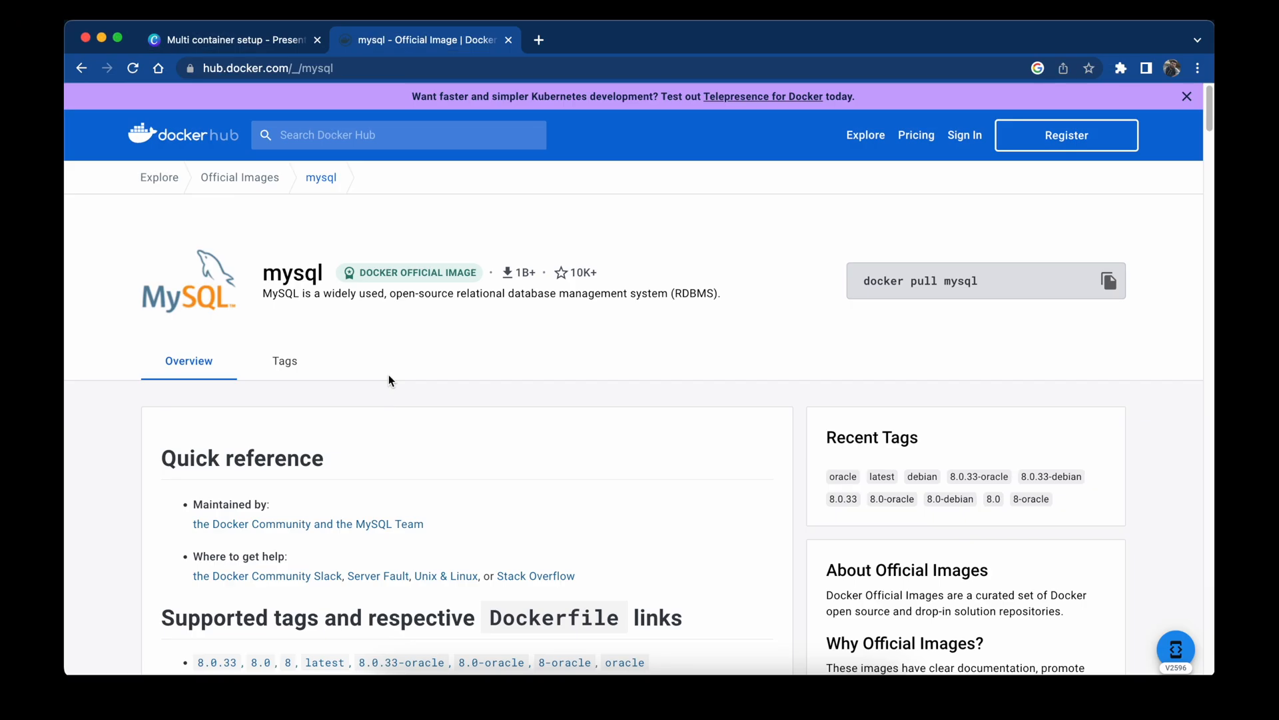
pyautogui.moveTo(436, 262)
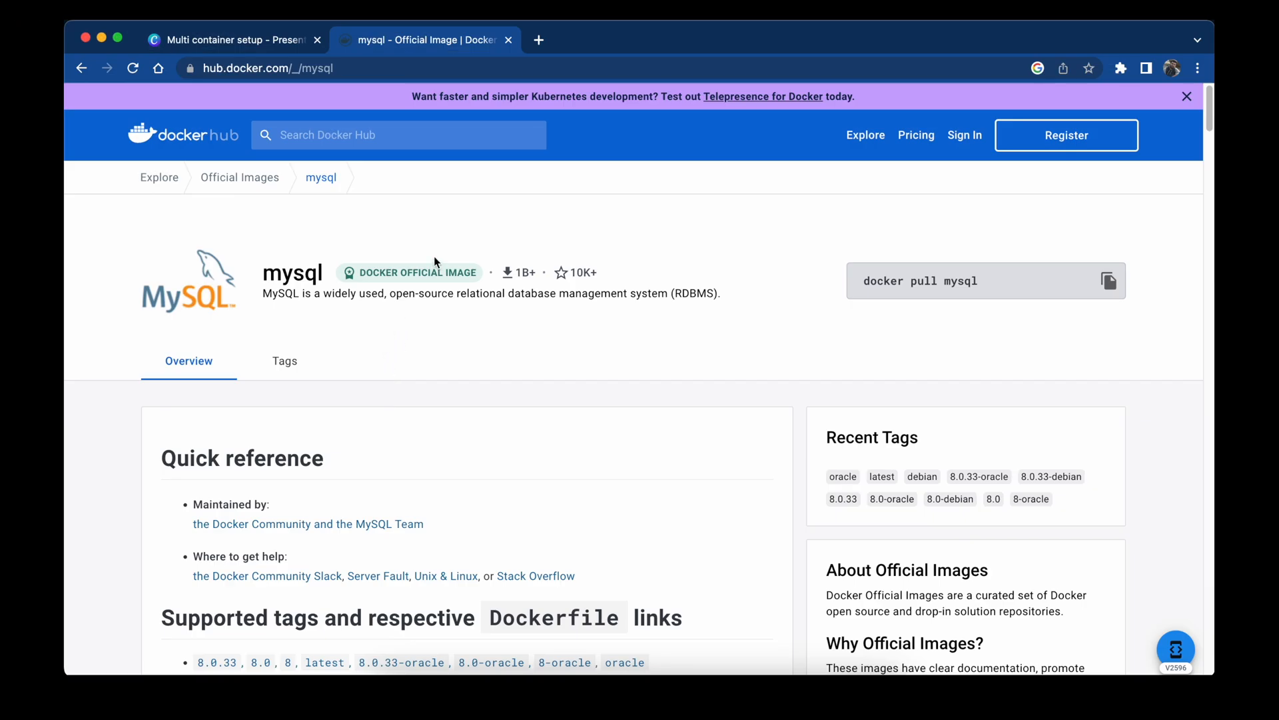
# Scroll the Docker Hub mysql page down to the 'How to use this image' section.
pyautogui.scroll(-3)
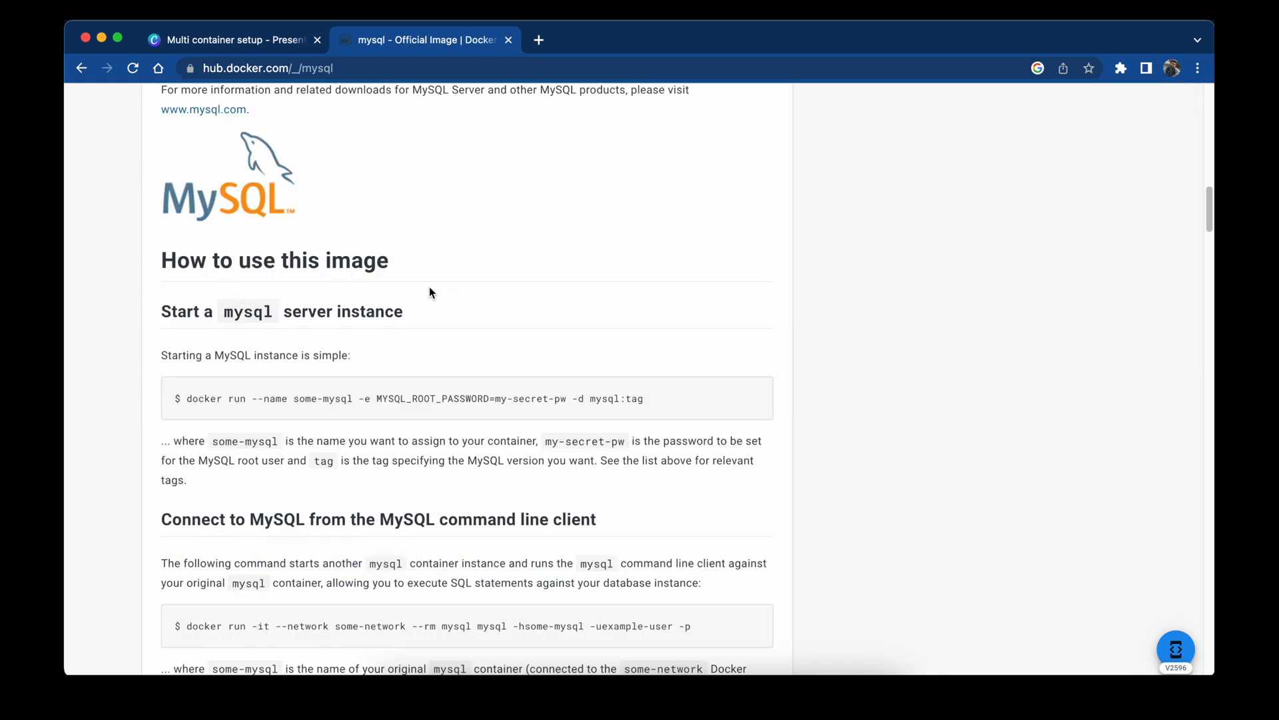
pyautogui.moveTo(189, 401)
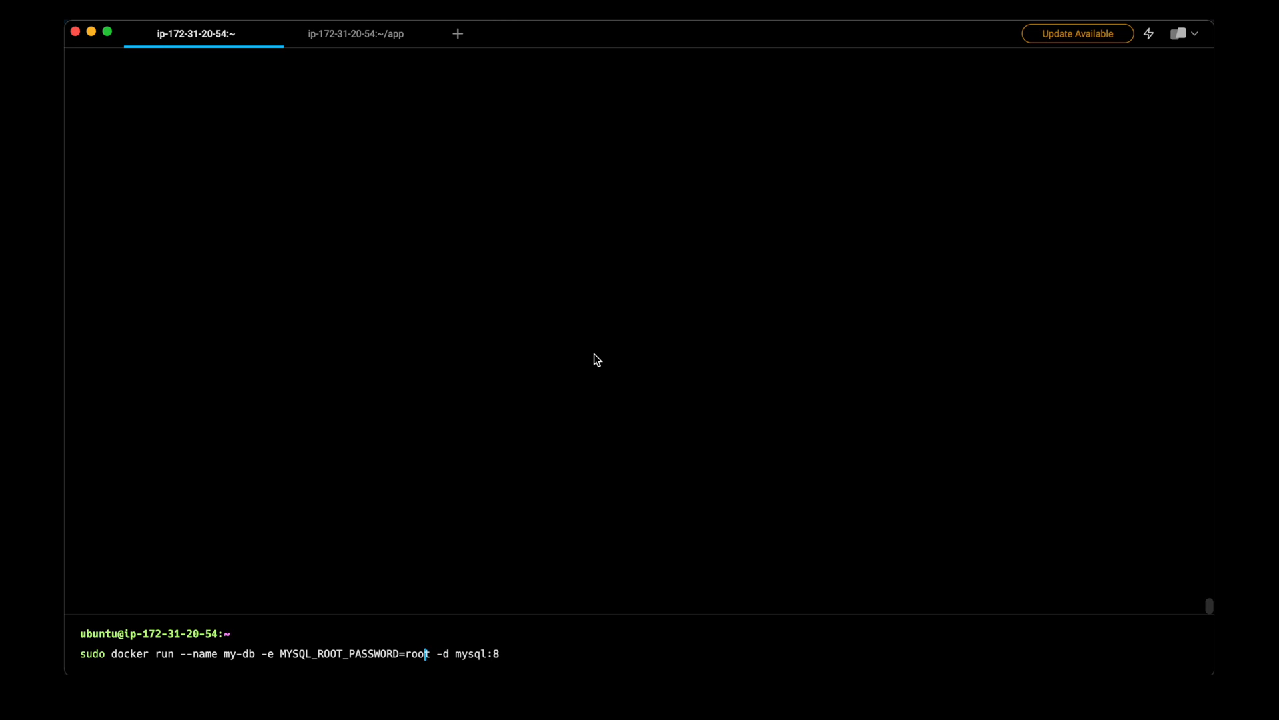
# Insert -p 3306:3306 after the root password option in the my-db docker run command.
pyautogui.doubleClick(416, 654)
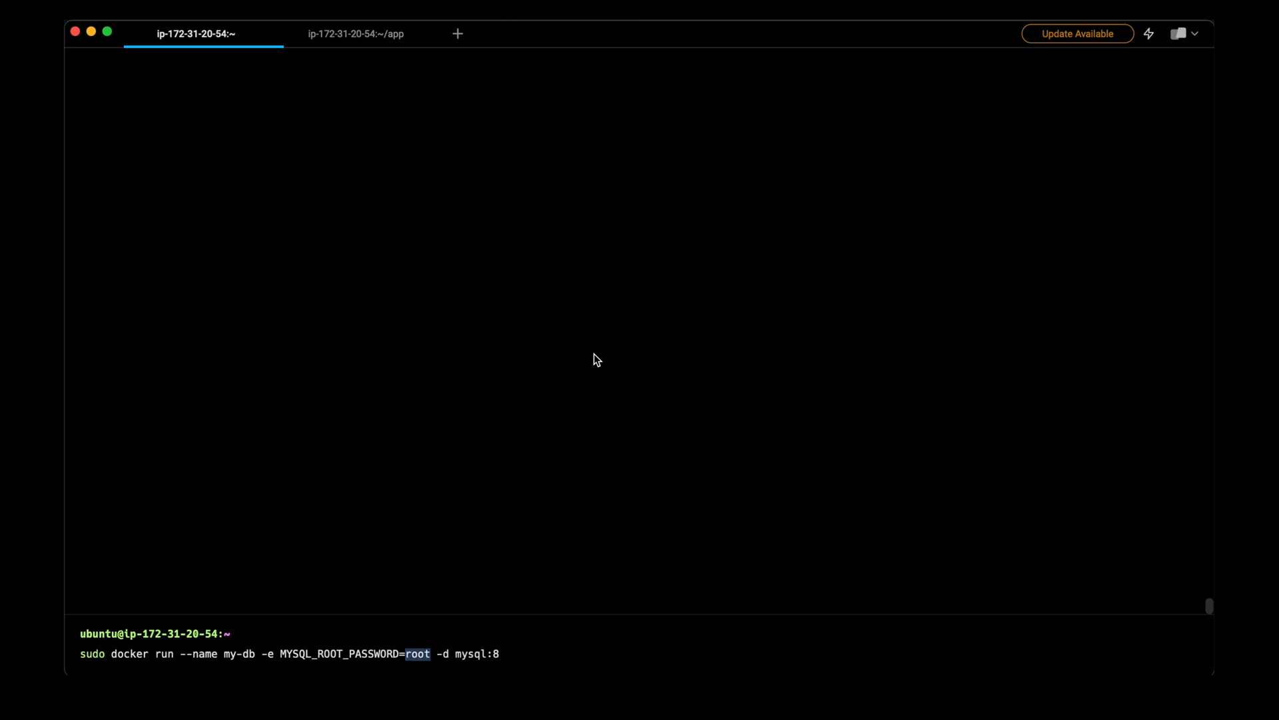
pyautogui.write('-p -')
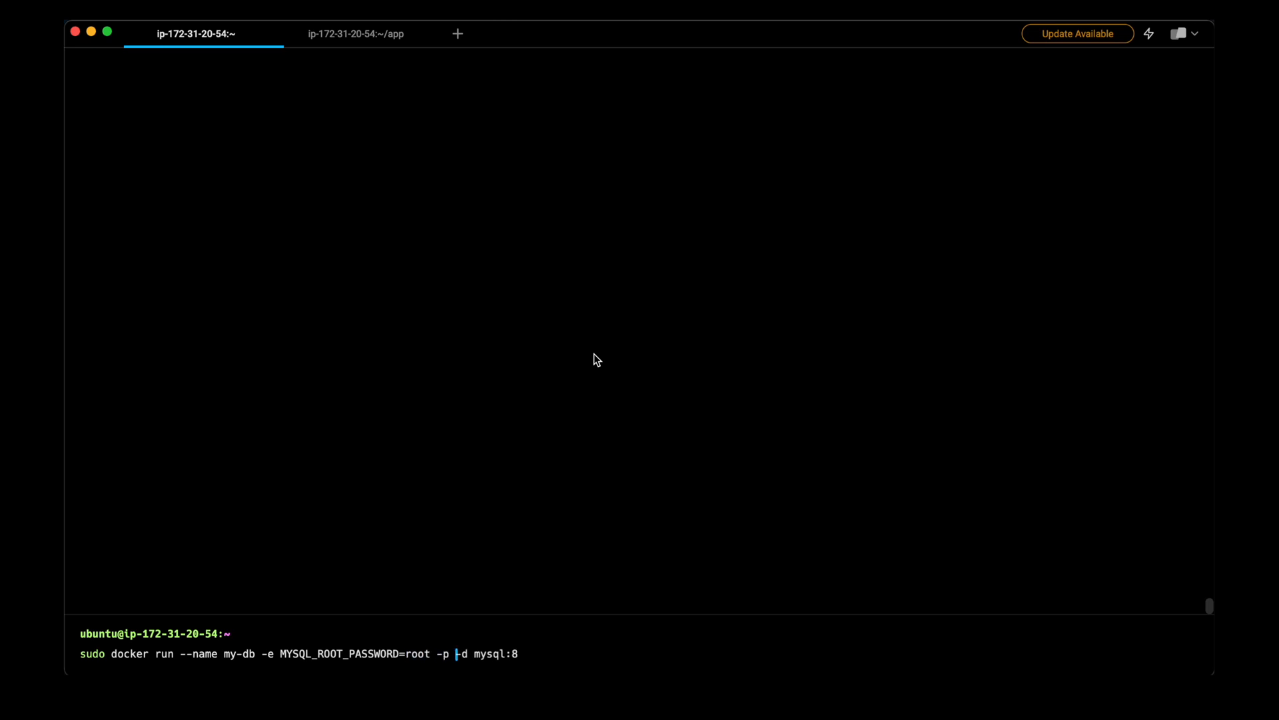
pyautogui.write('330')
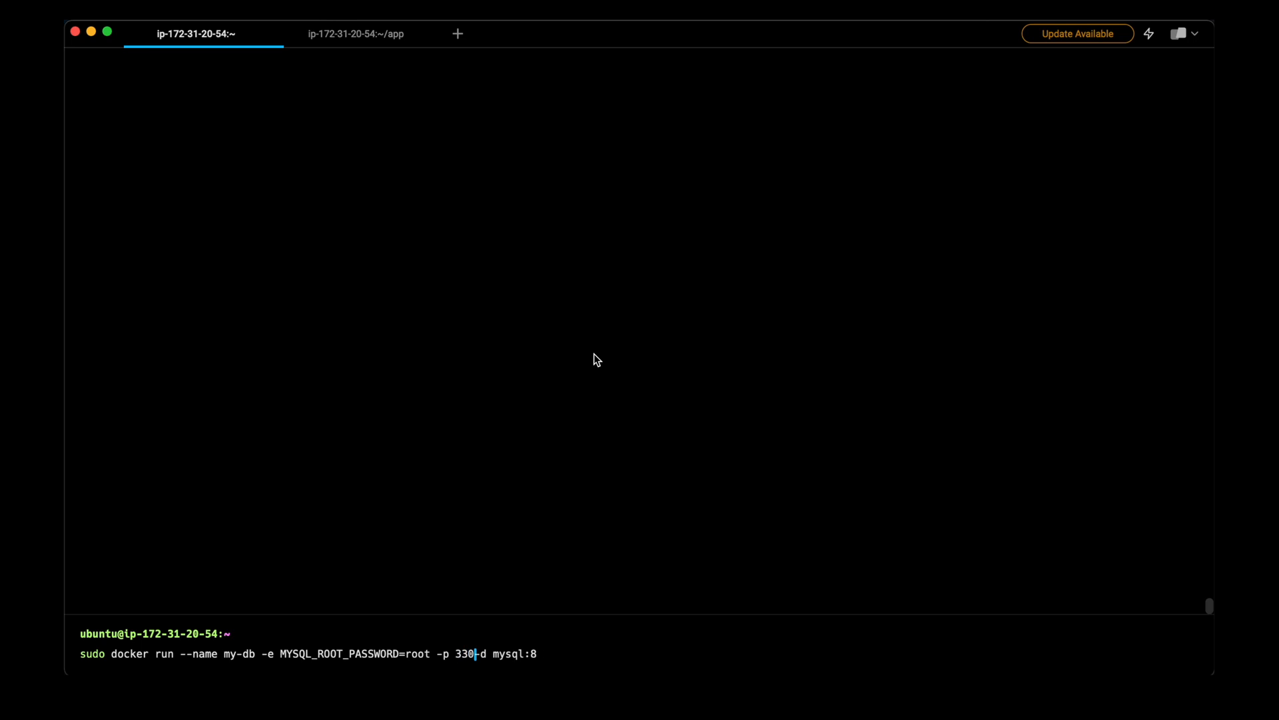
pyautogui.write('6:')
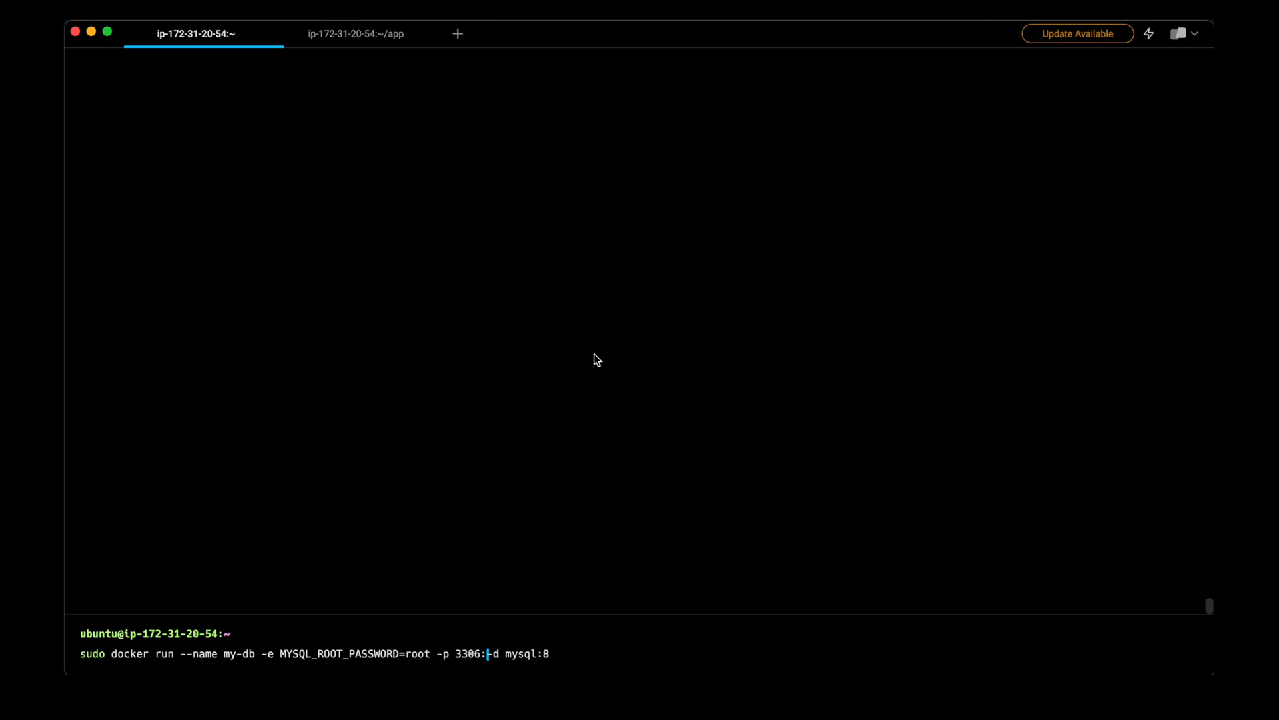
pyautogui.write('3306')
pyautogui.write('m')
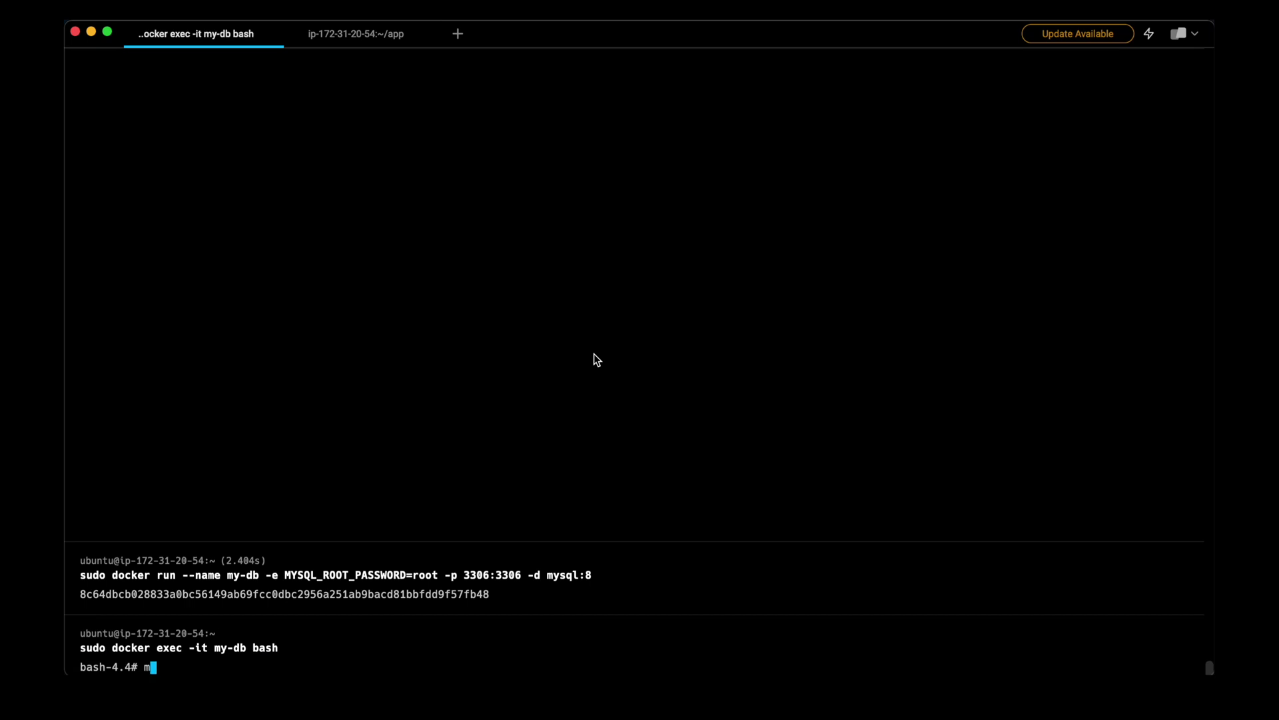
# Log into MySQL as root with mysql -u root -p and run SHOW DATABASES;.
pyautogui.write('ysql -u root -p')
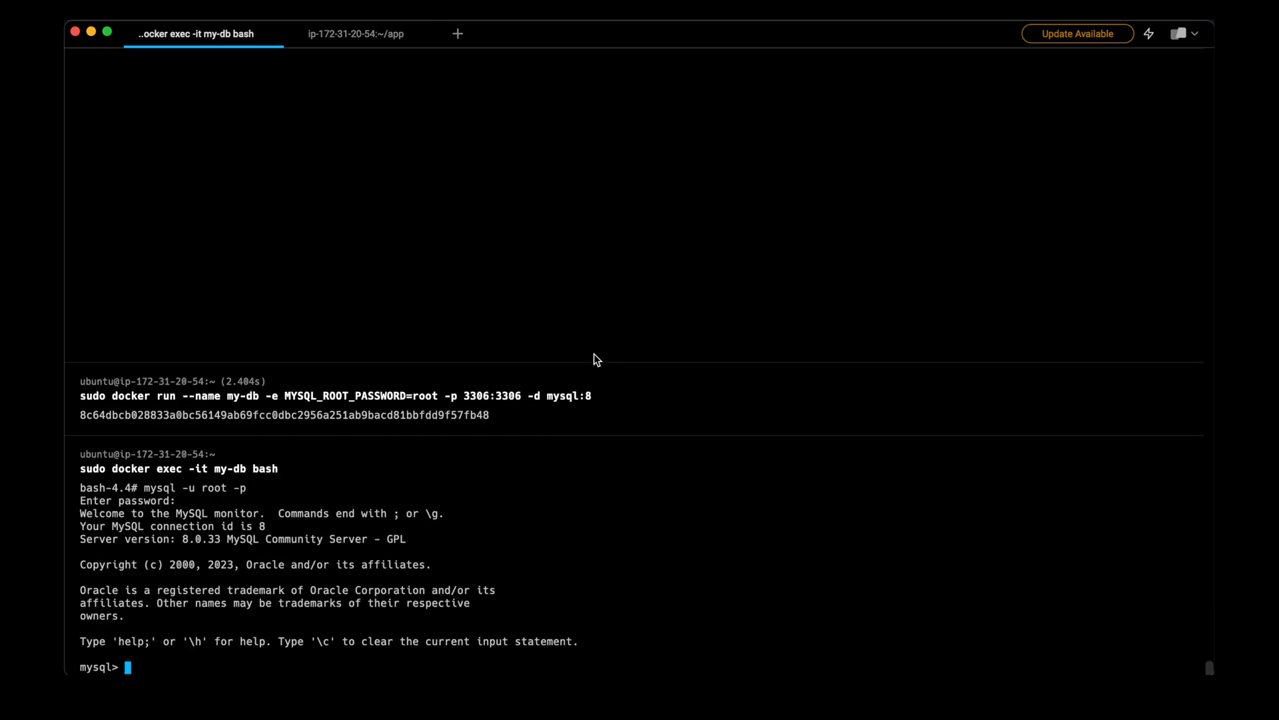
pyautogui.write('Show databases;')
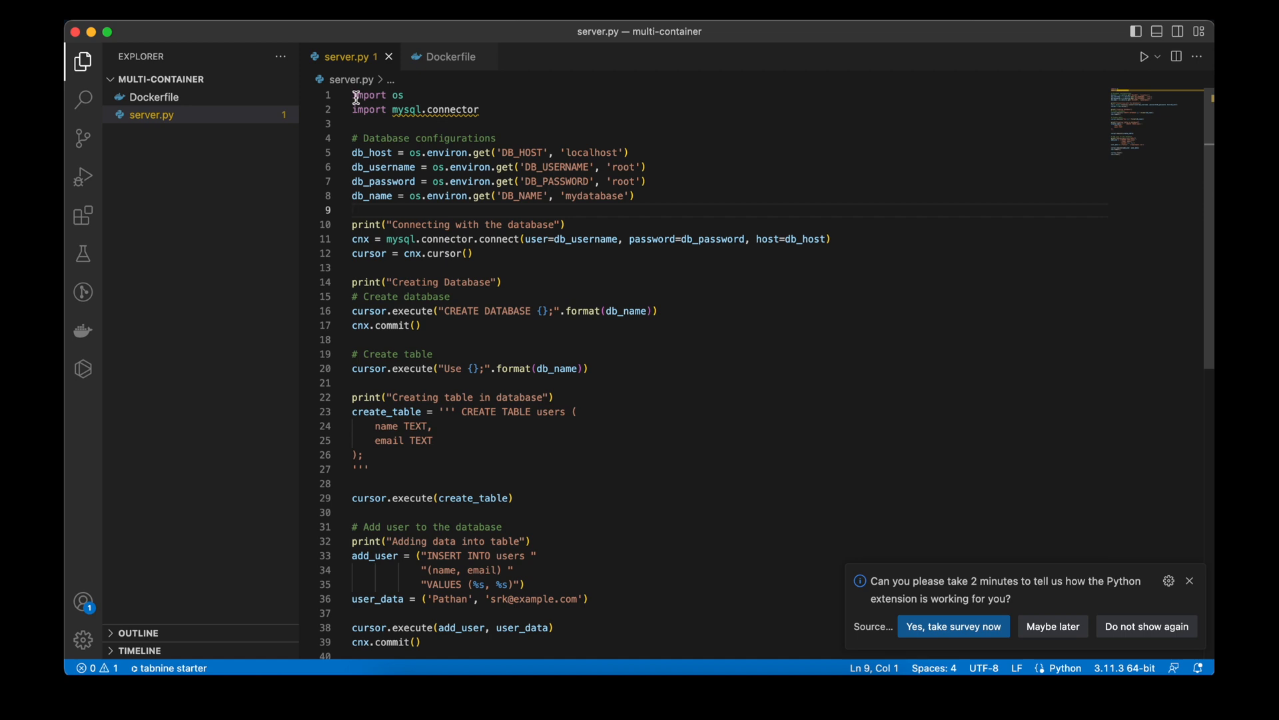
# Review server.py's DB config, CREATE DATABASE, CREATE TABLE and INSERT code, then open the Dockerfile.
pyautogui.click(505, 123)
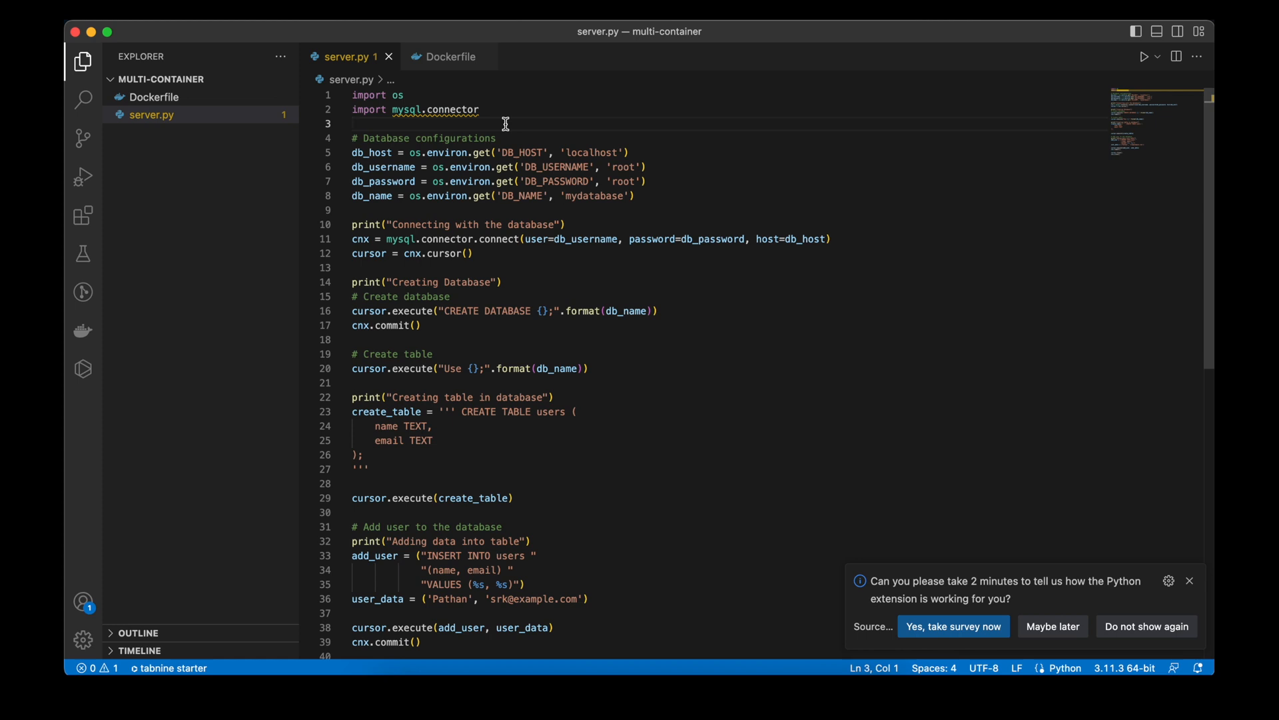
pyautogui.moveTo(355, 152)
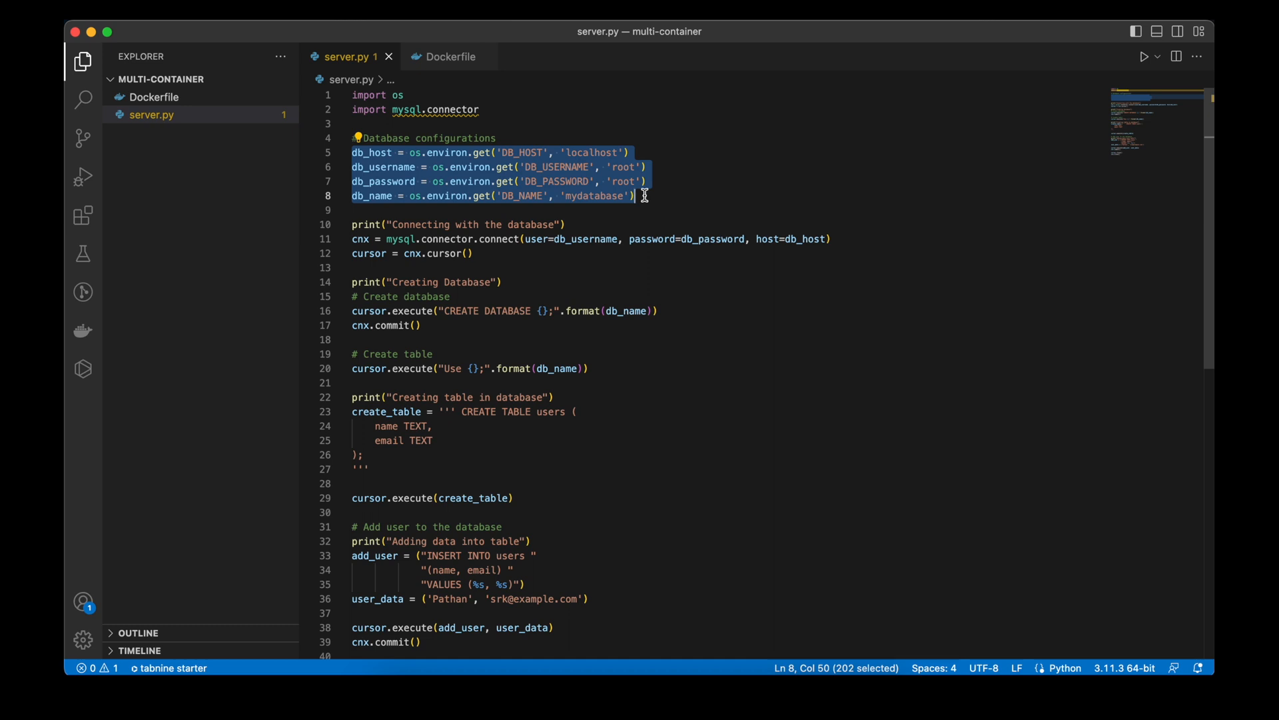
pyautogui.moveTo(392, 238)
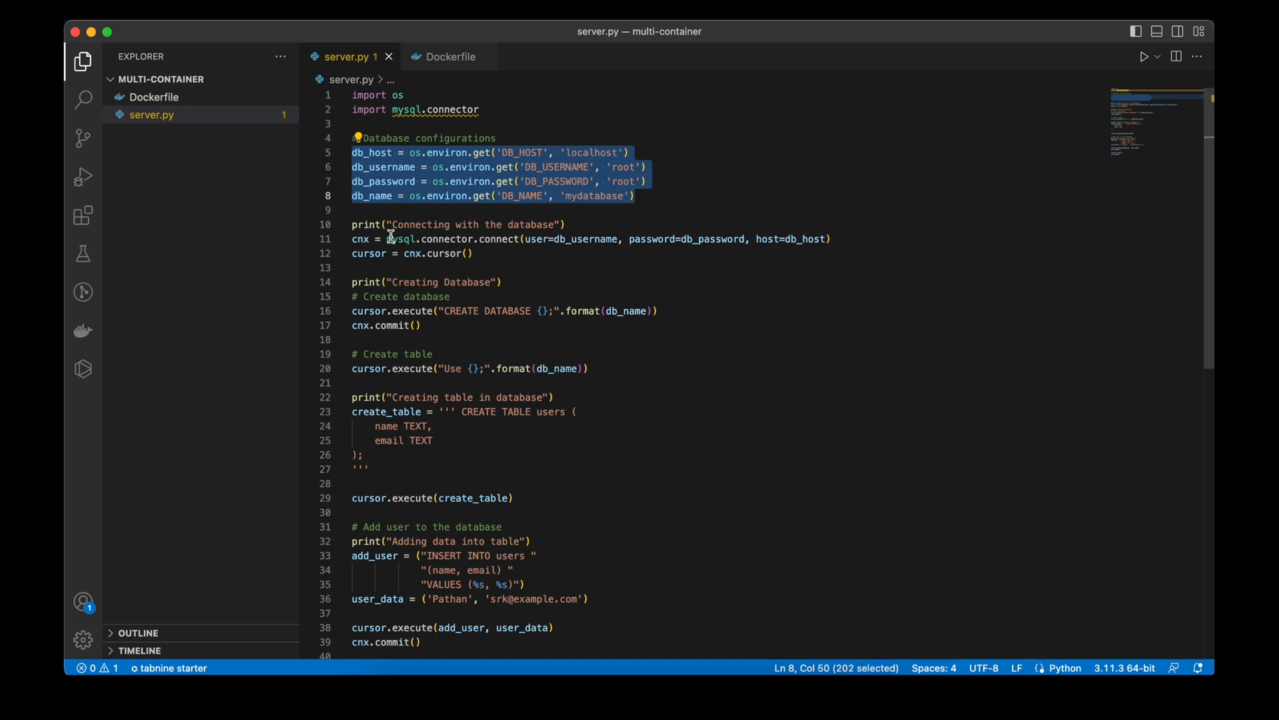
pyautogui.moveTo(439, 335)
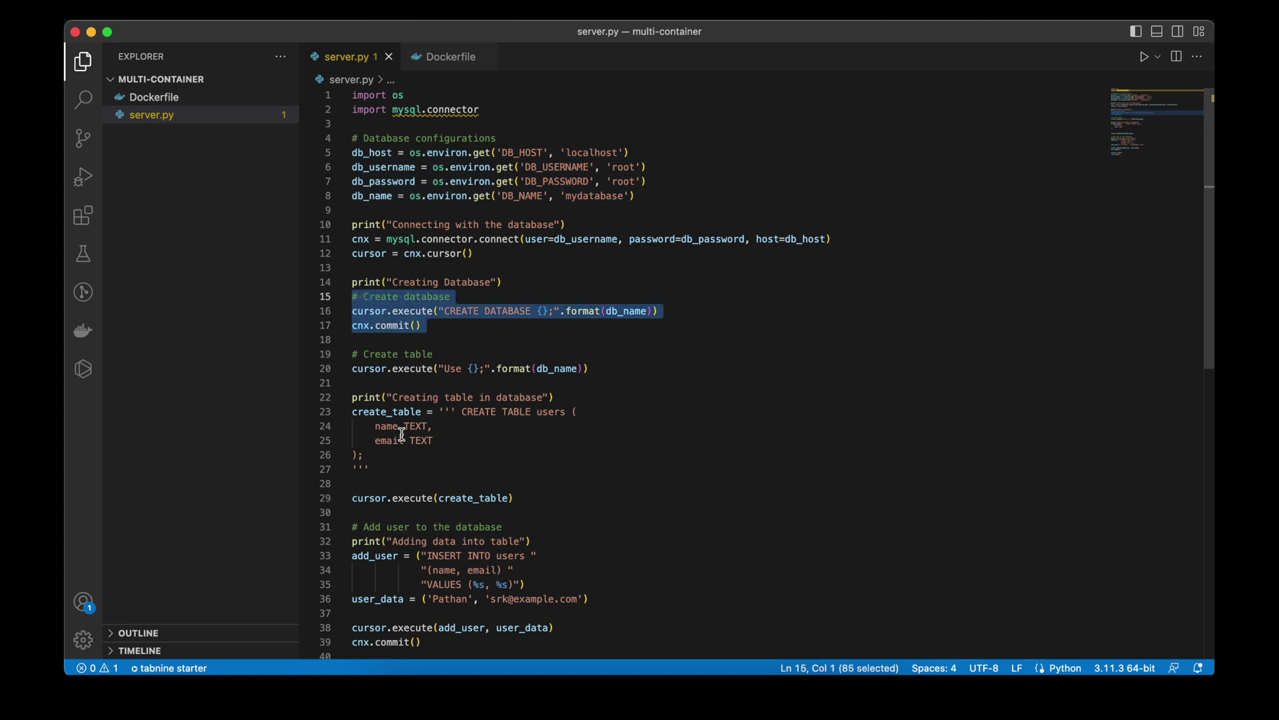
pyautogui.scroll(-3)
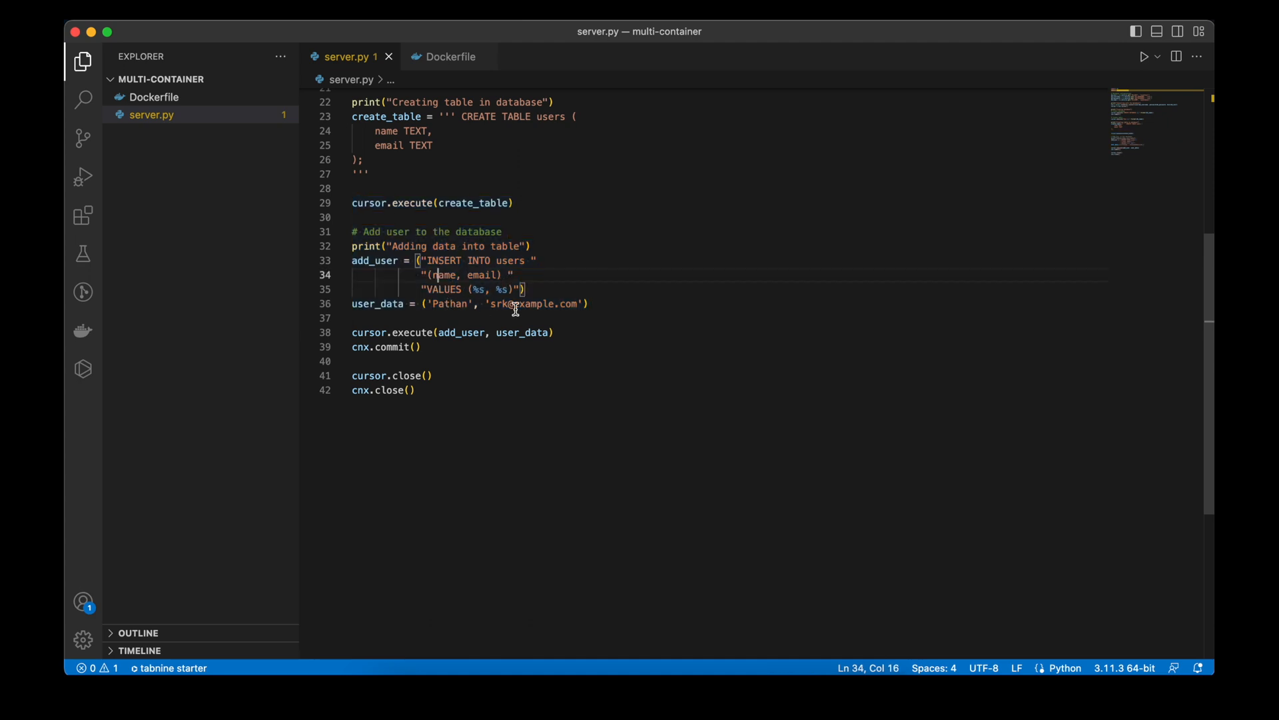
pyautogui.moveTo(561, 309)
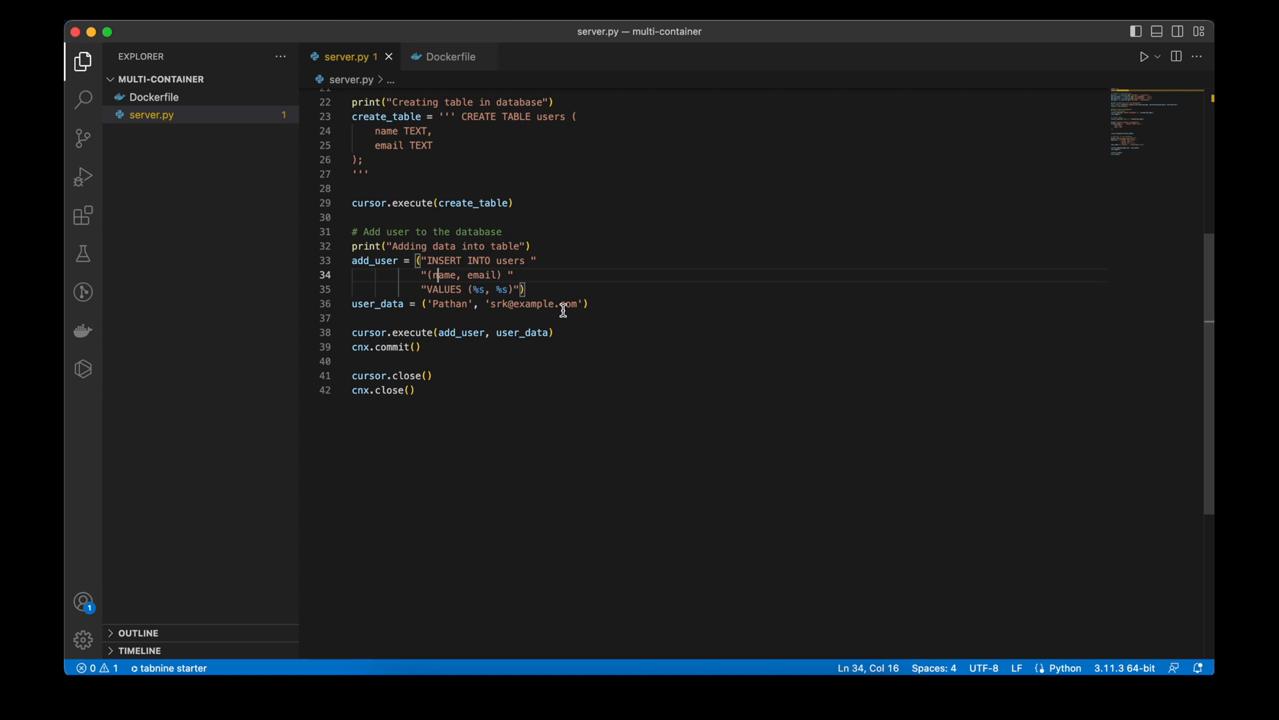
pyautogui.moveTo(380, 346)
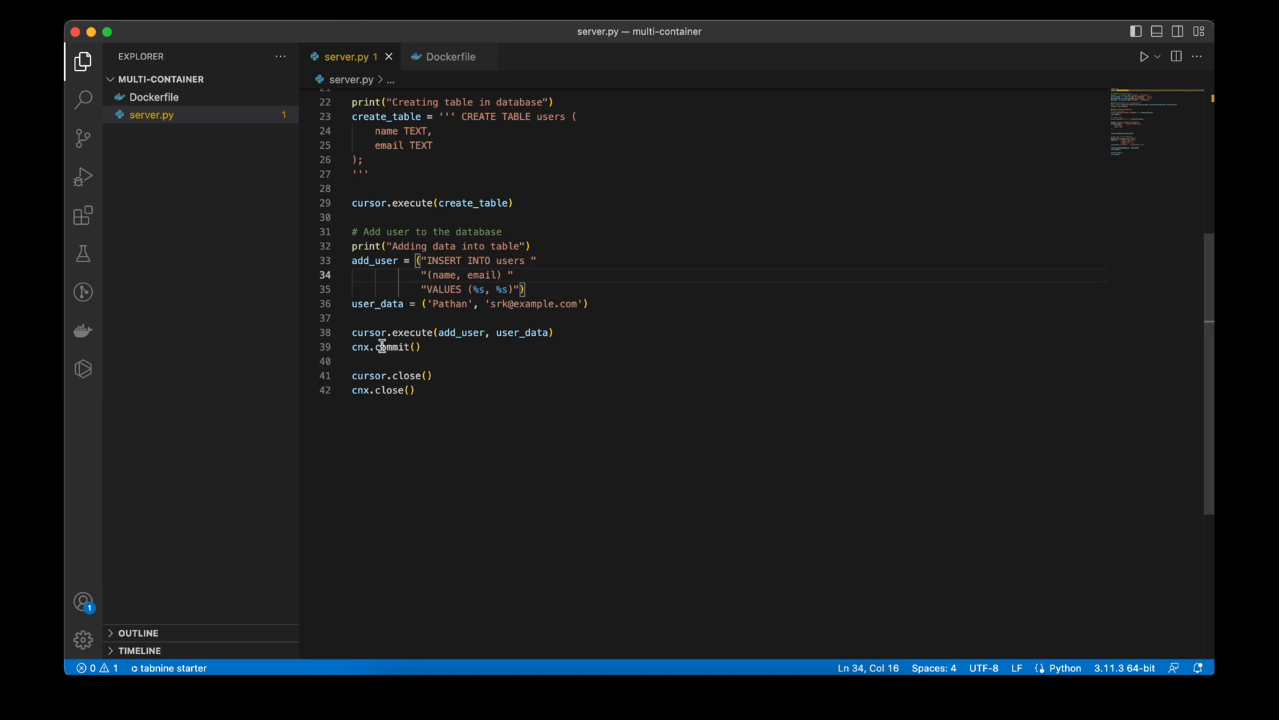
pyautogui.click(449, 56)
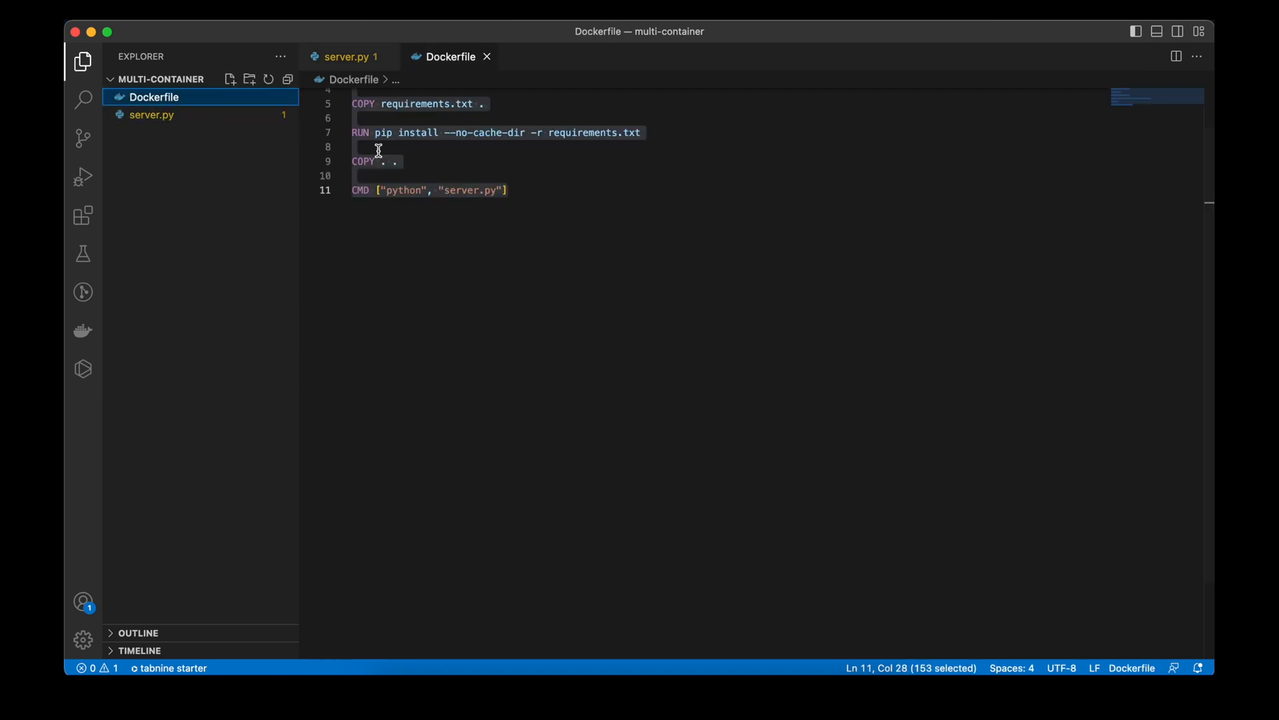
pyautogui.click(640, 225)
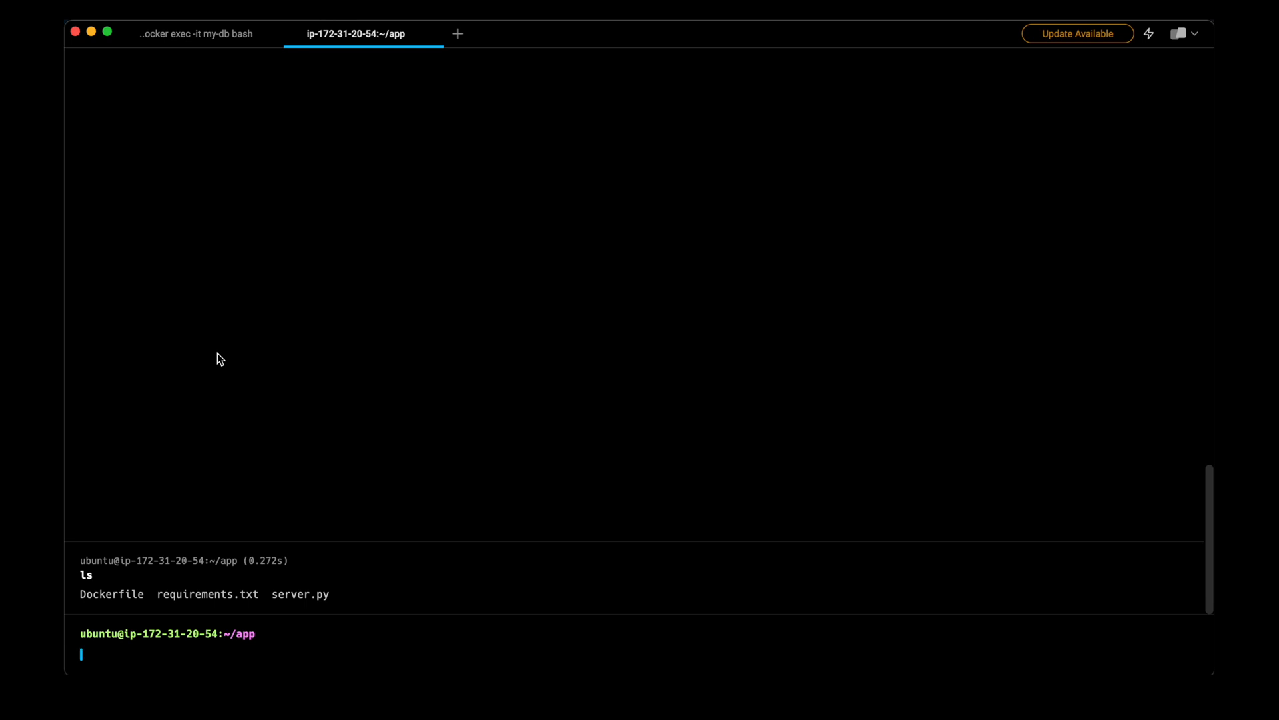
# Build the myapp image with sudo docker build -t myapp.
pyautogui.write('sudo docker build -t myapp .')
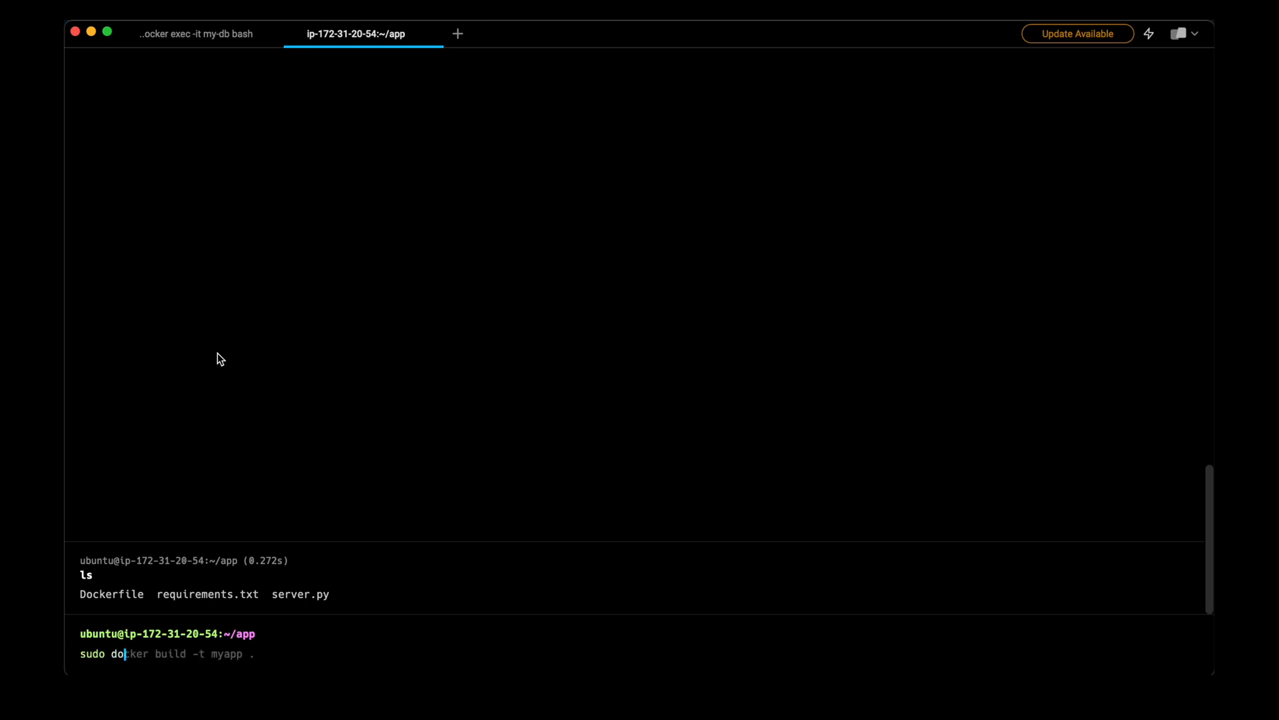
pyautogui.press('Return')
pyautogui.write('sudo docker images')
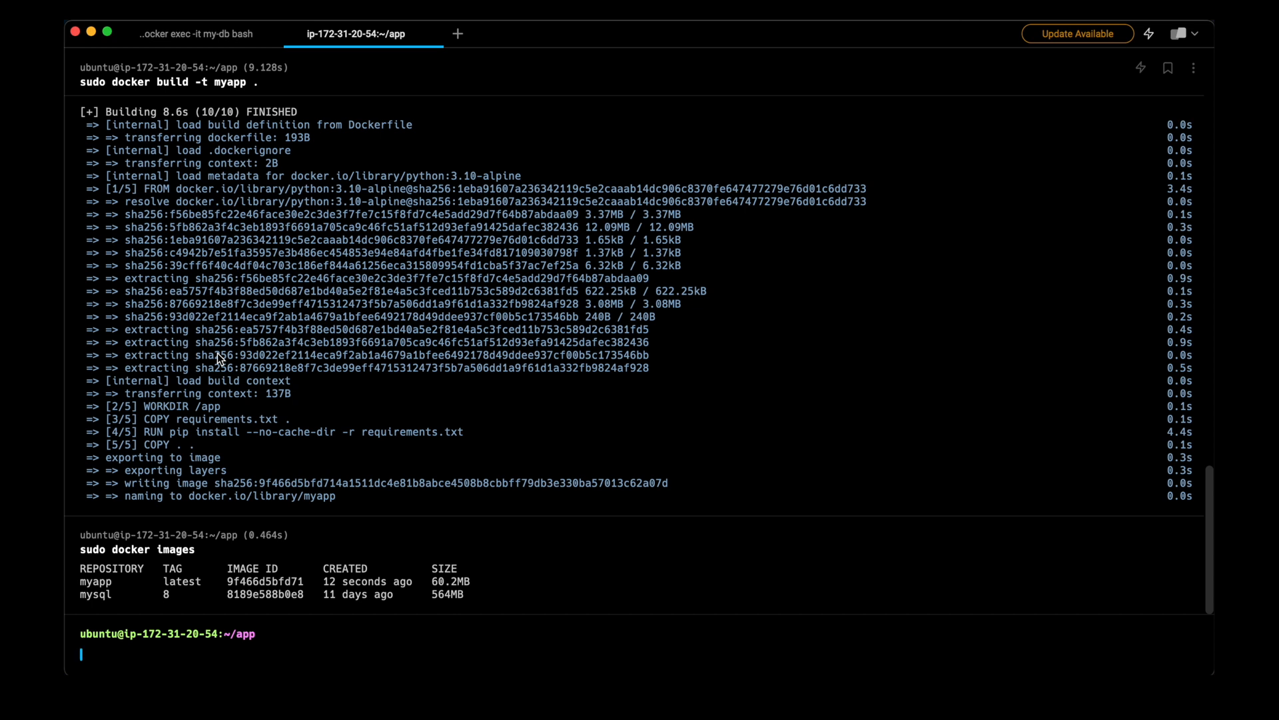
pyautogui.moveTo(589, 145)
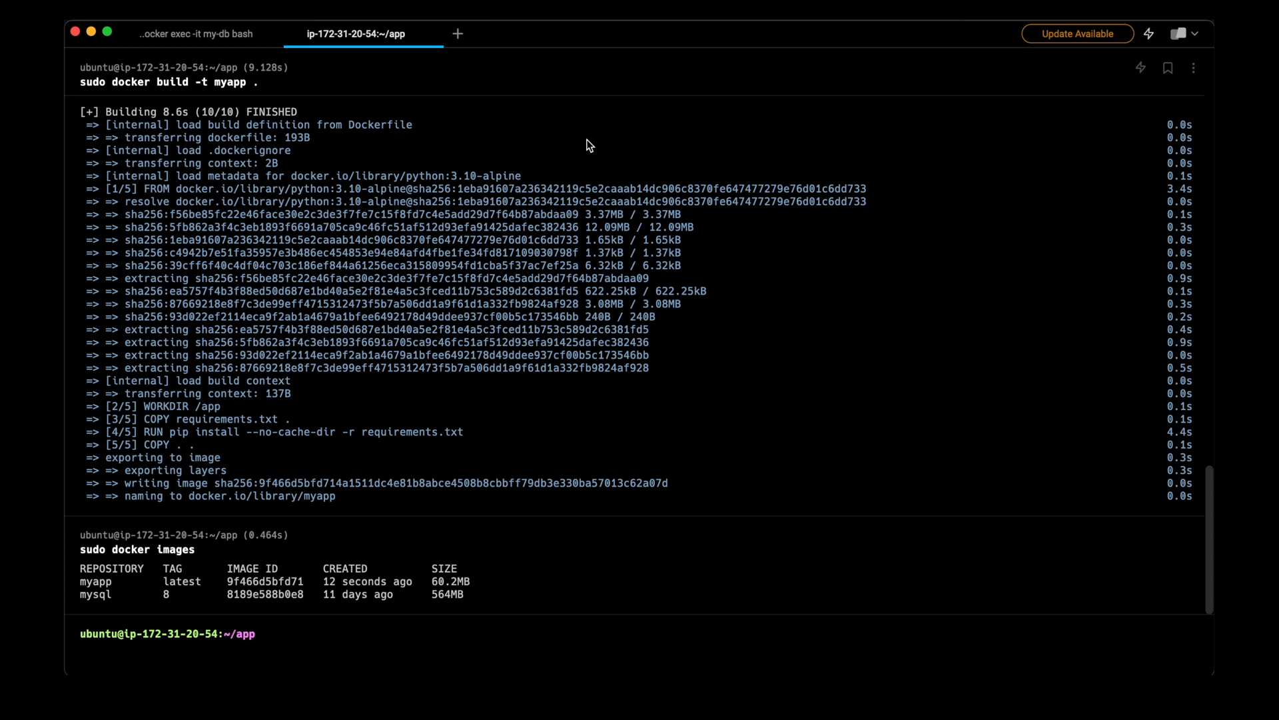
# Run sudo docker run --name my-app --network host myapp to start my-app.
pyautogui.write('sudo docker u')
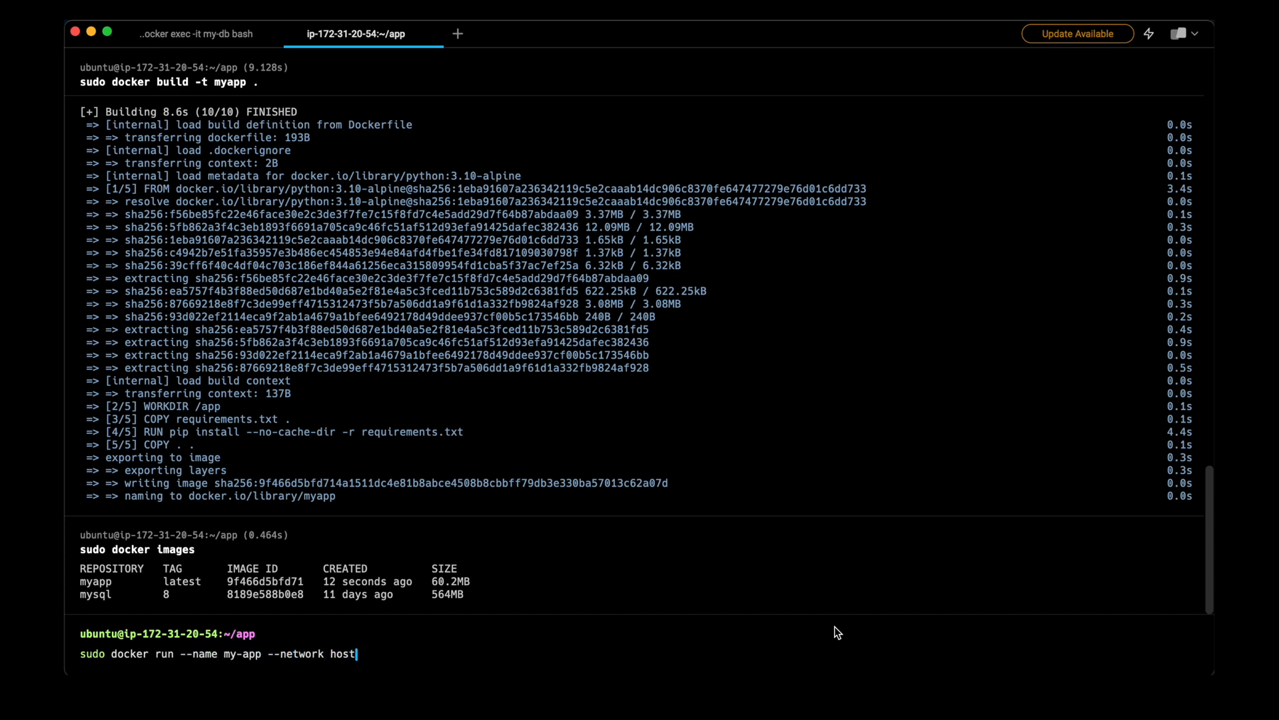
pyautogui.write('Dockerfile')
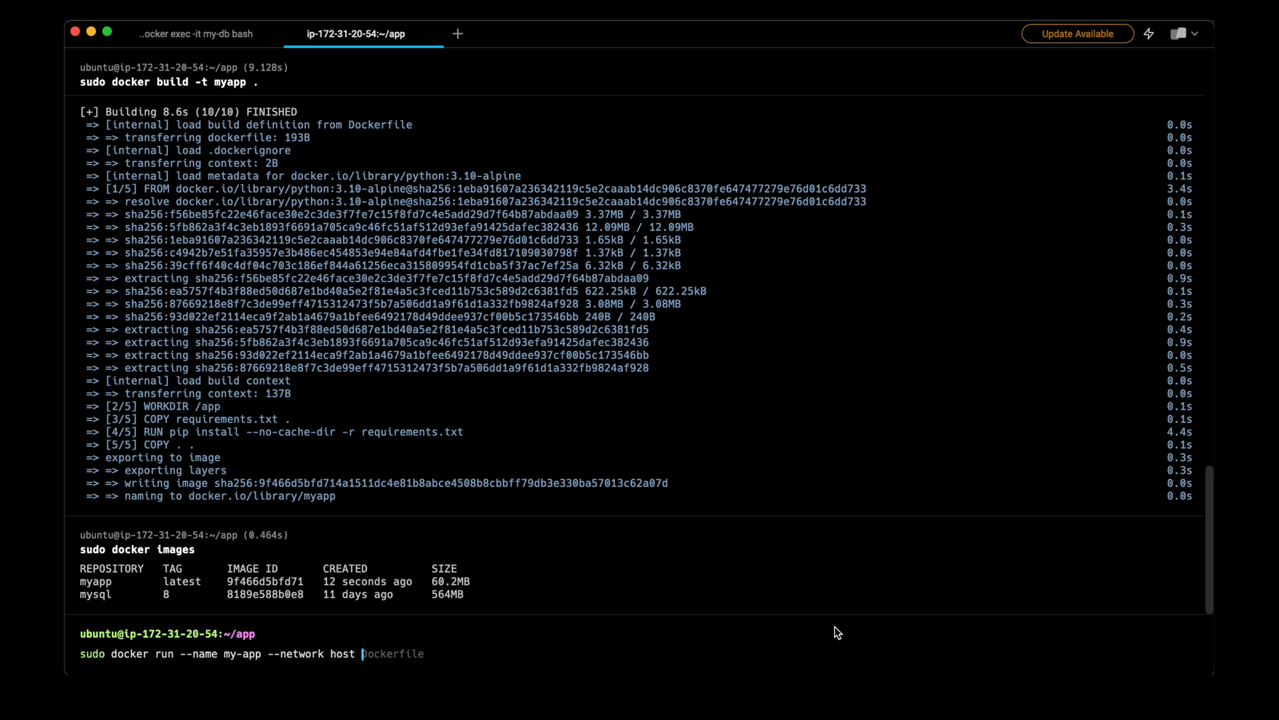
pyautogui.write('myap')
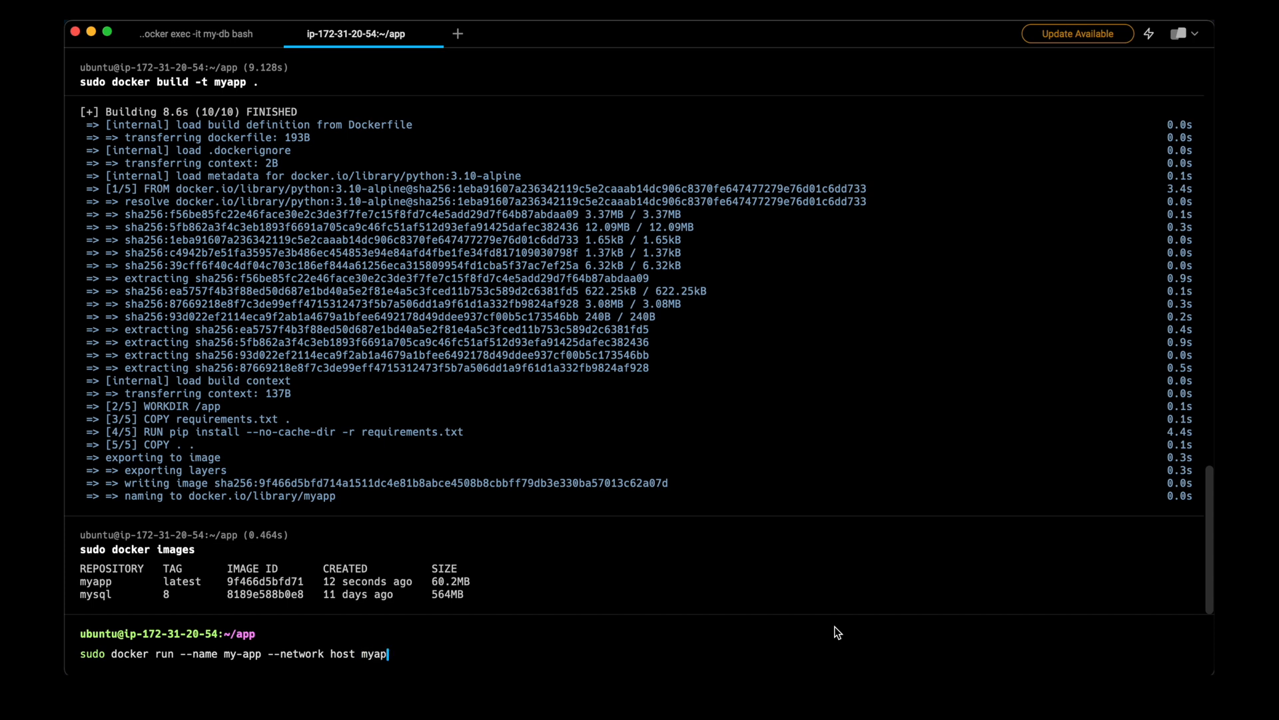
pyautogui.press('Return')
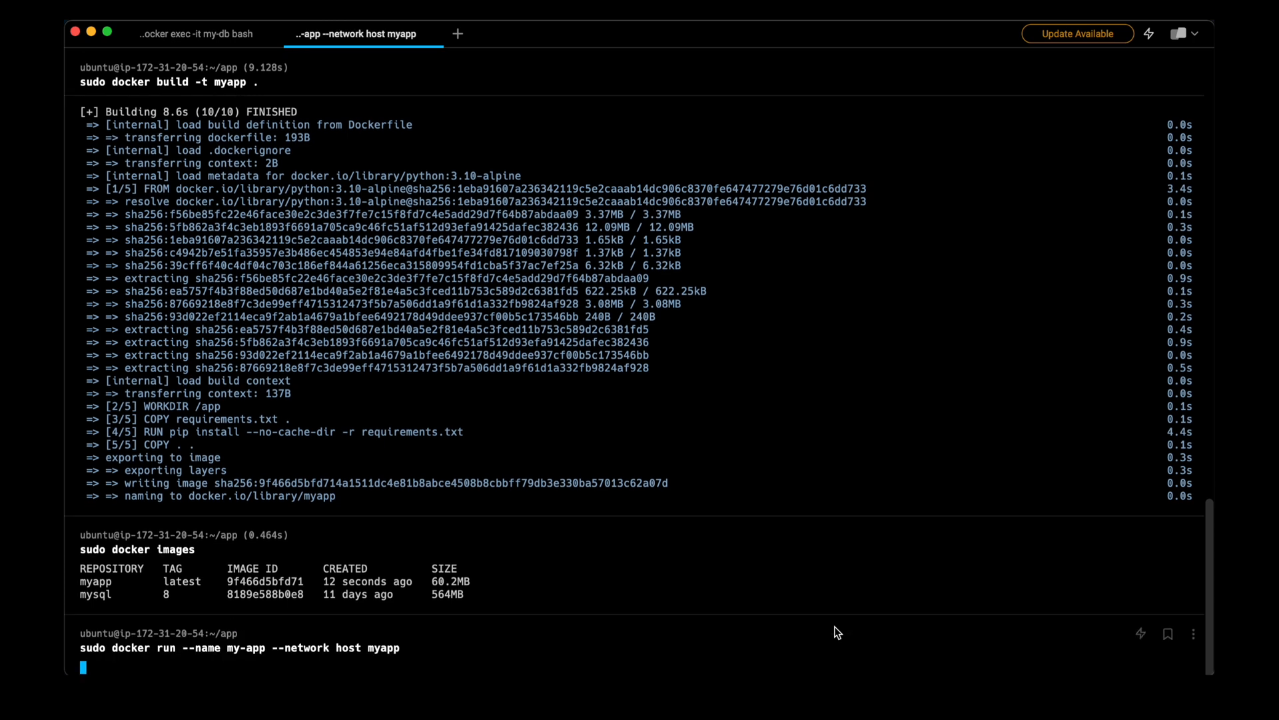
pyautogui.press('Return')
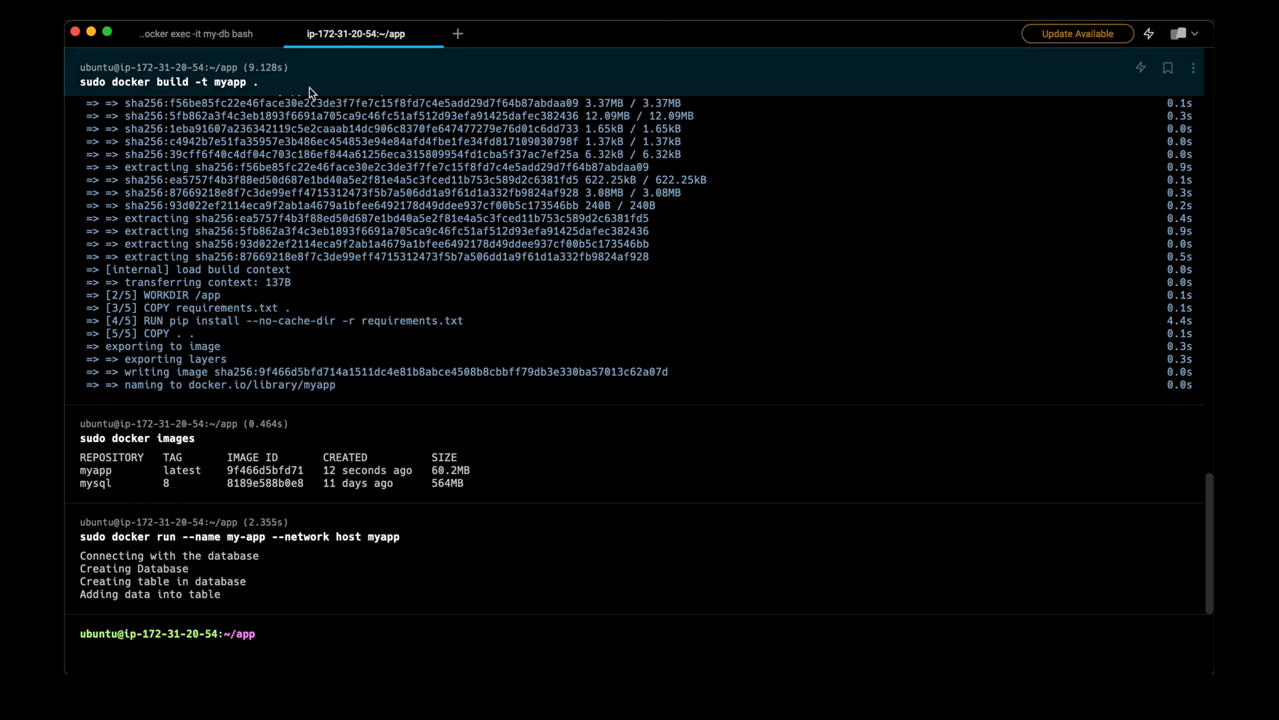
# In the my-db container's MySQL shell, list the databases with SHOW DATABASES;.
pyautogui.click(194, 34)
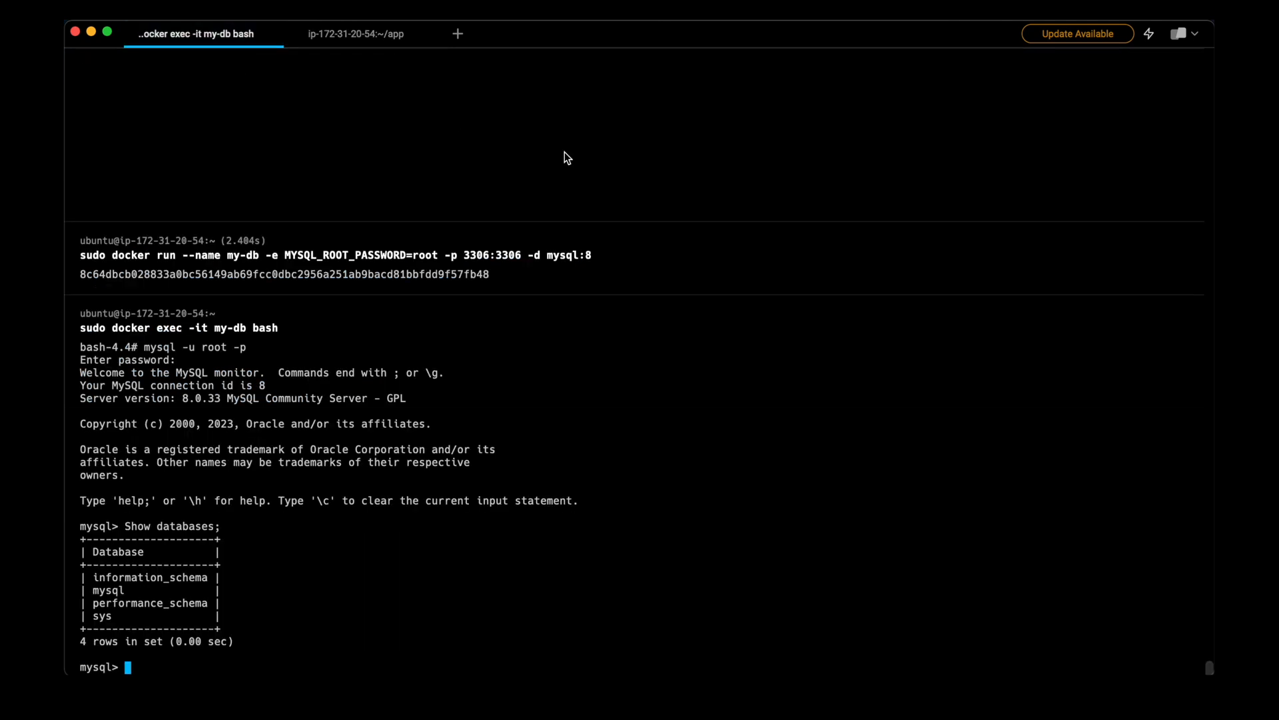
pyautogui.write('Show databases;')
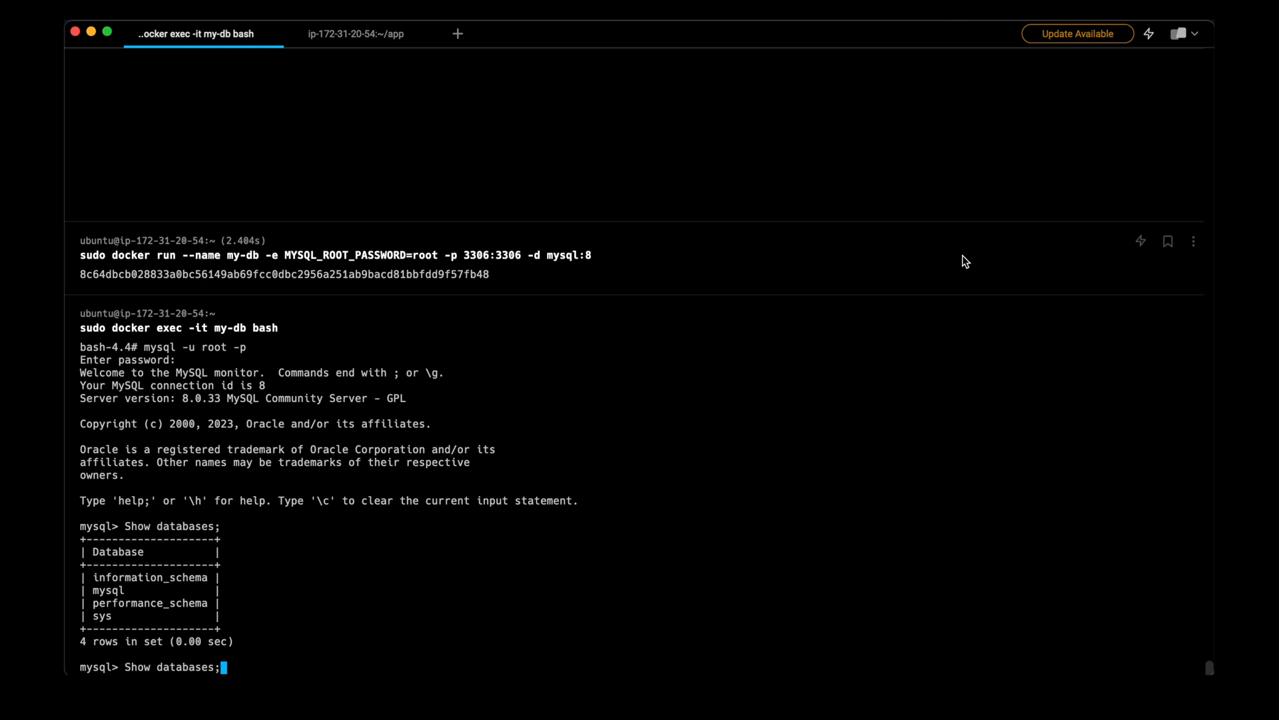
pyautogui.press('Return')
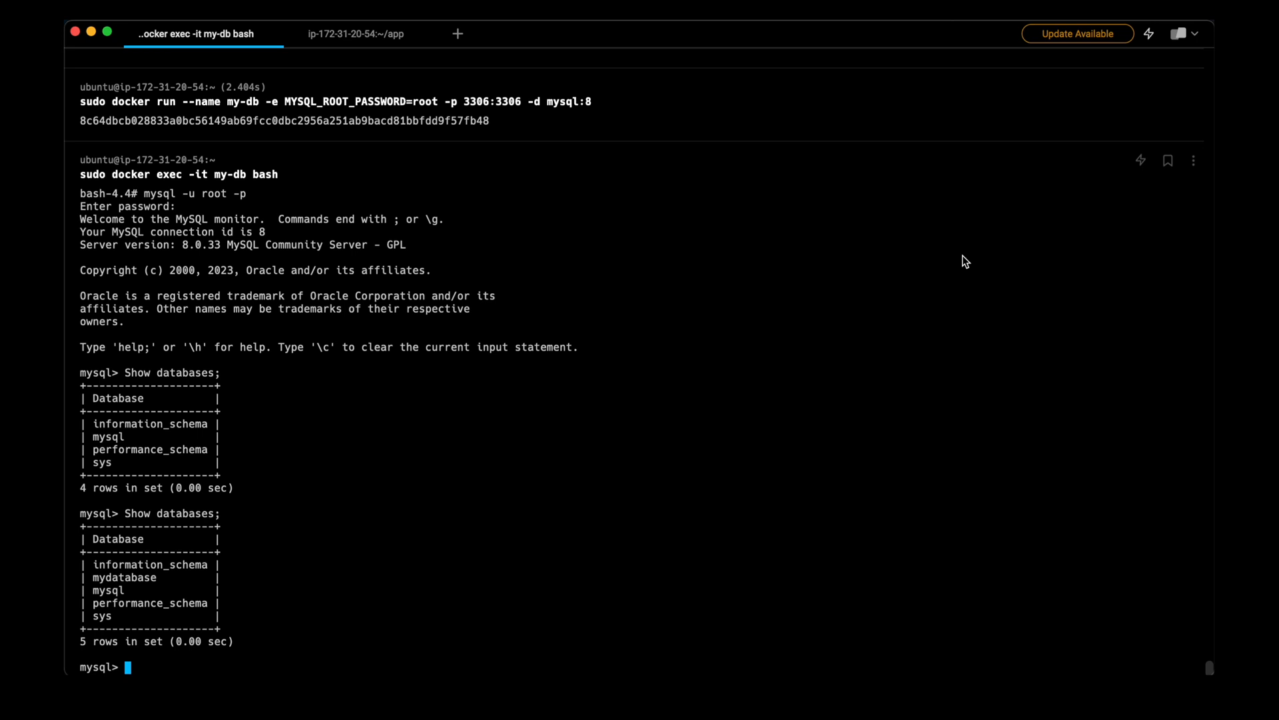
# Switch to mydatabase and query the users table with SELECT * FROM users;.
pyautogui.write('Use')
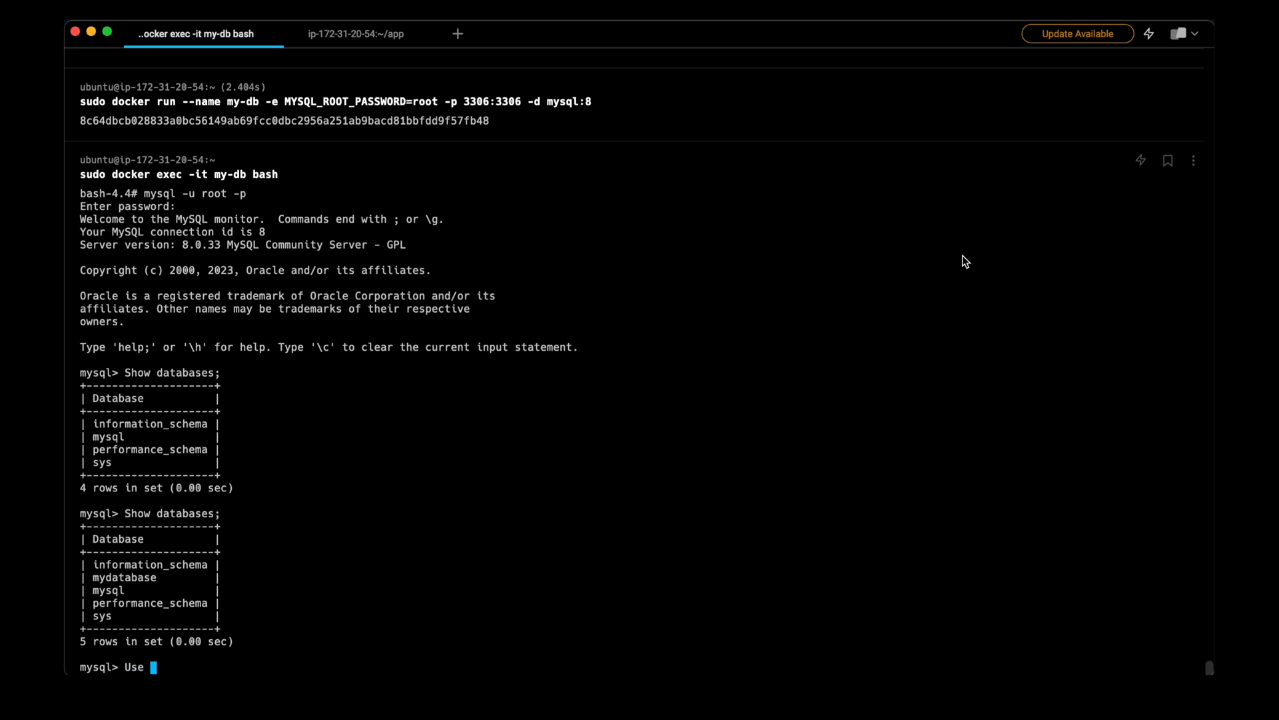
pyautogui.write('mydatabases')
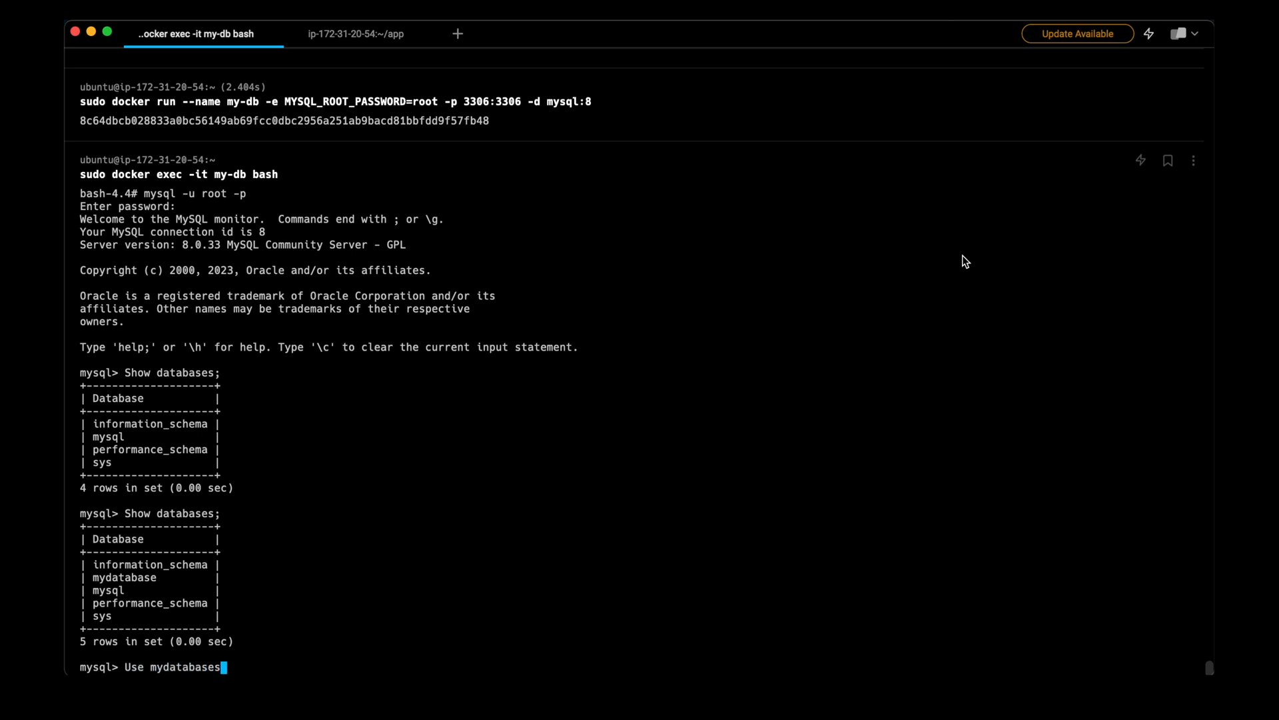
pyautogui.press('Return')
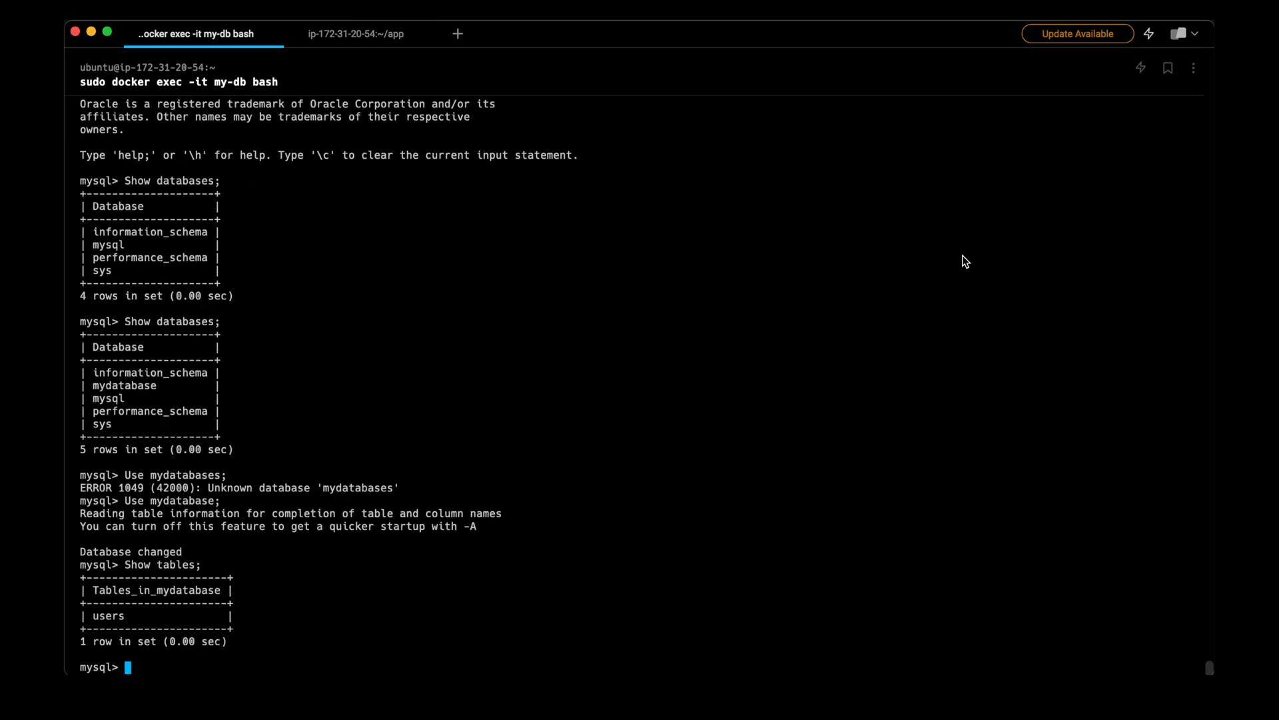
pyautogui.write('Select')
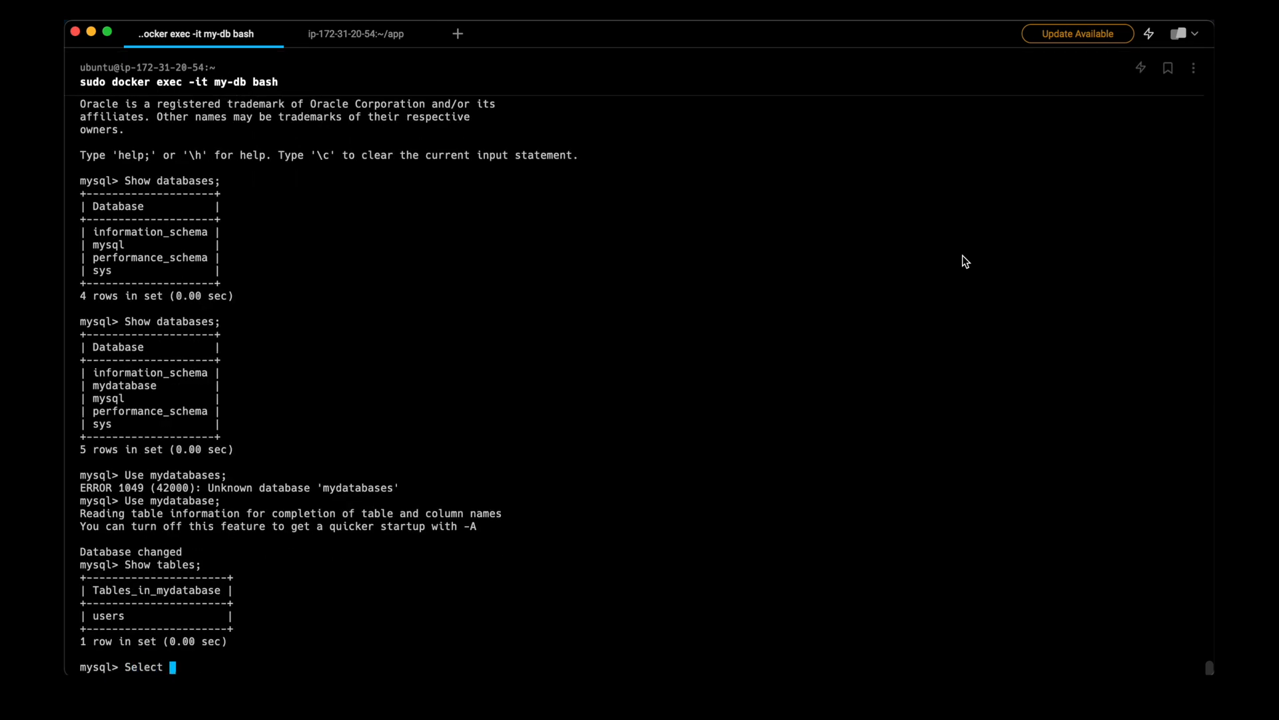
pyautogui.write('* f')
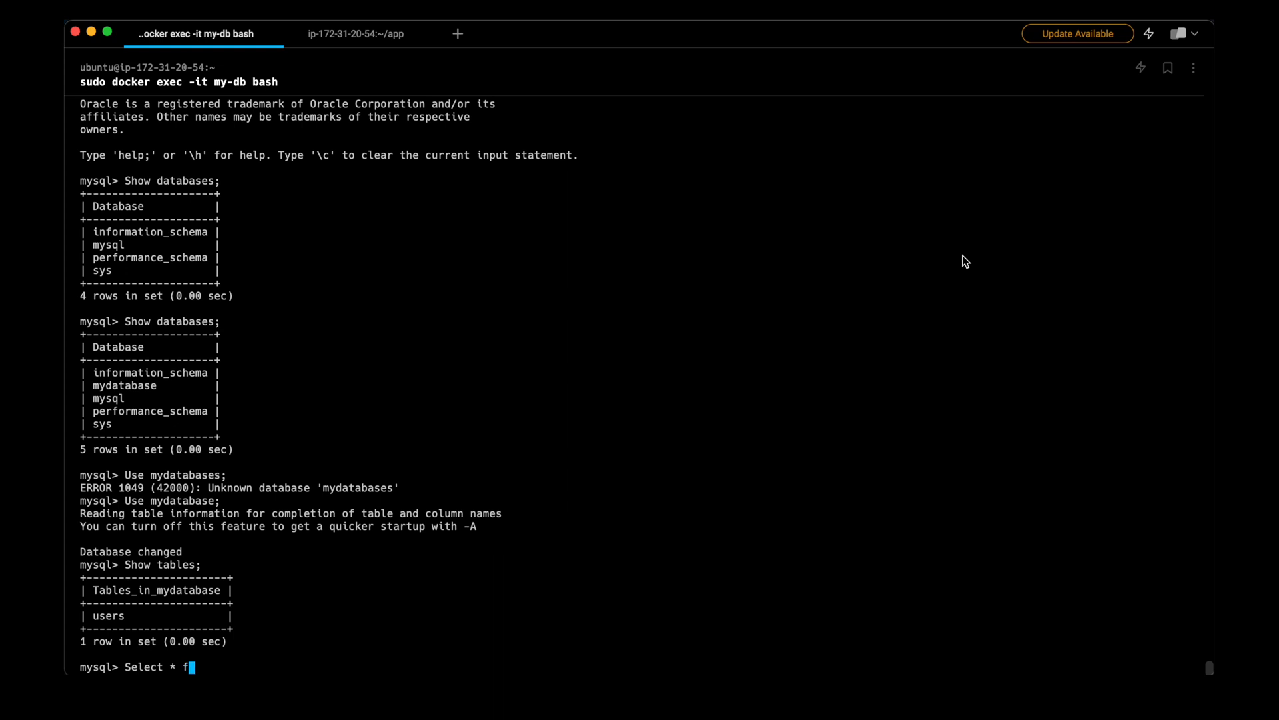
pyautogui.press('Return')
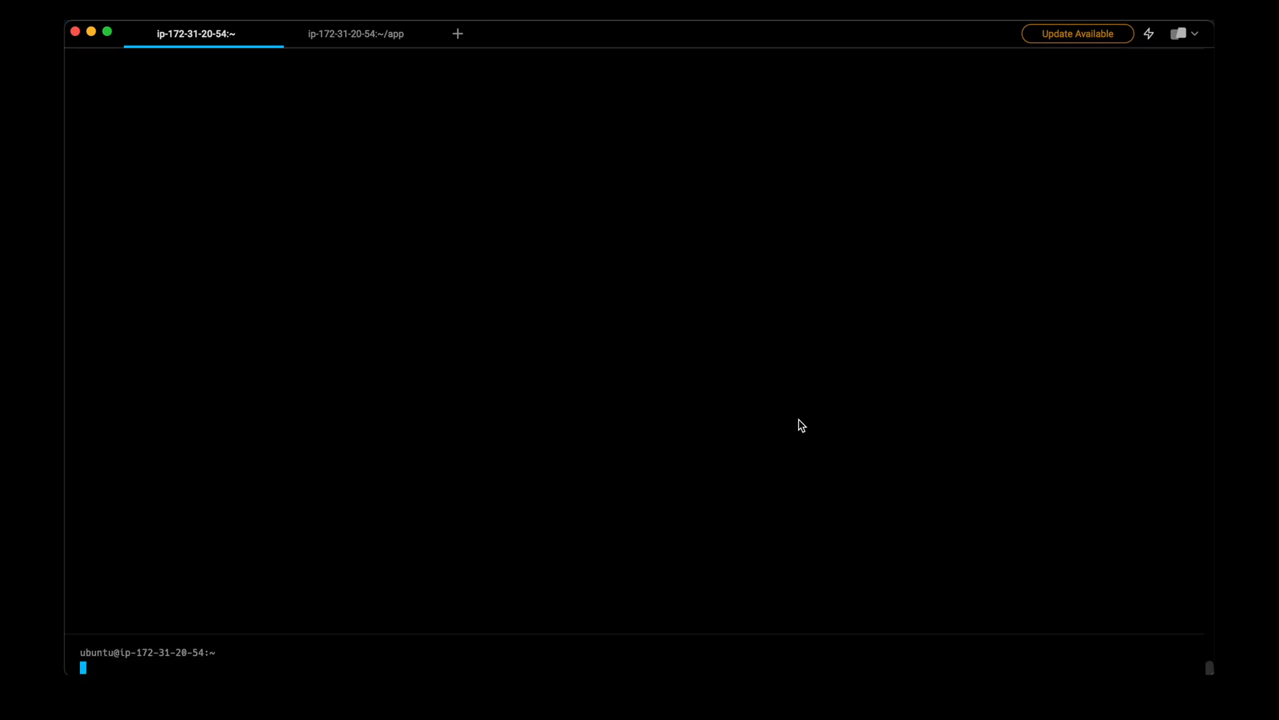
# Create the my-net network, confirm it with sudo docker network ls, and return to ~/app.
pyautogui.press('Return')
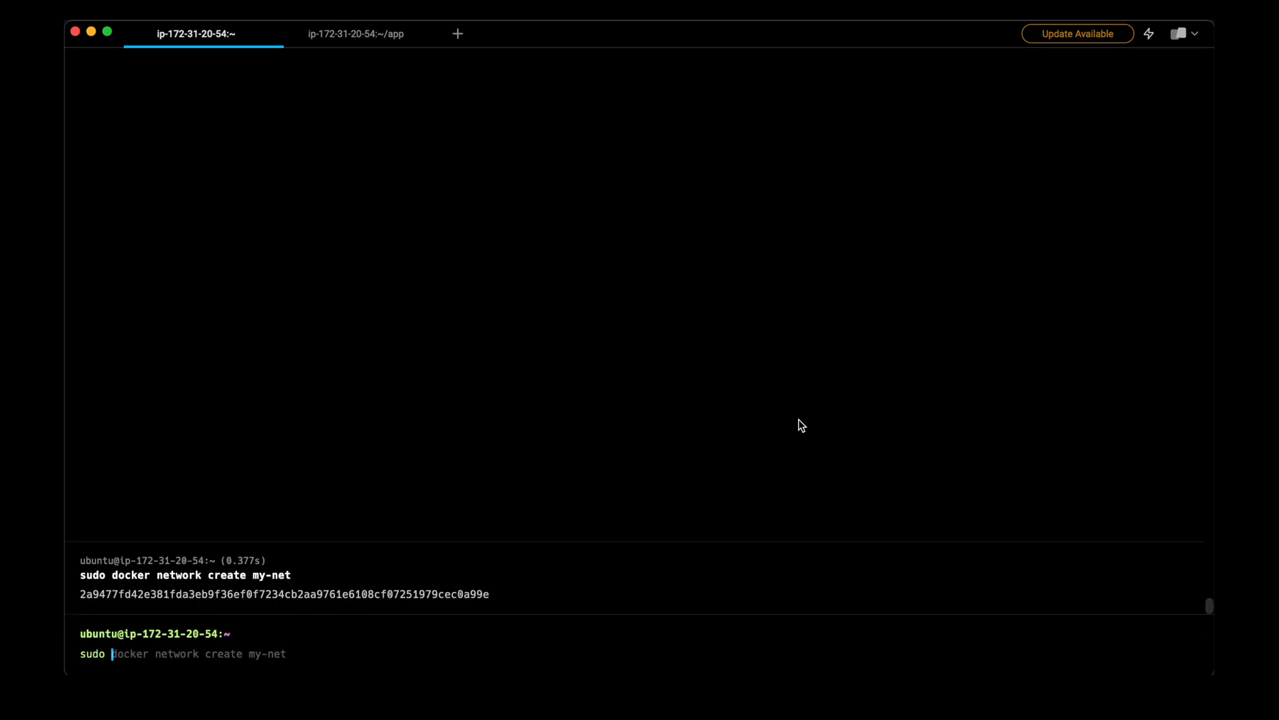
pyautogui.press('Return')
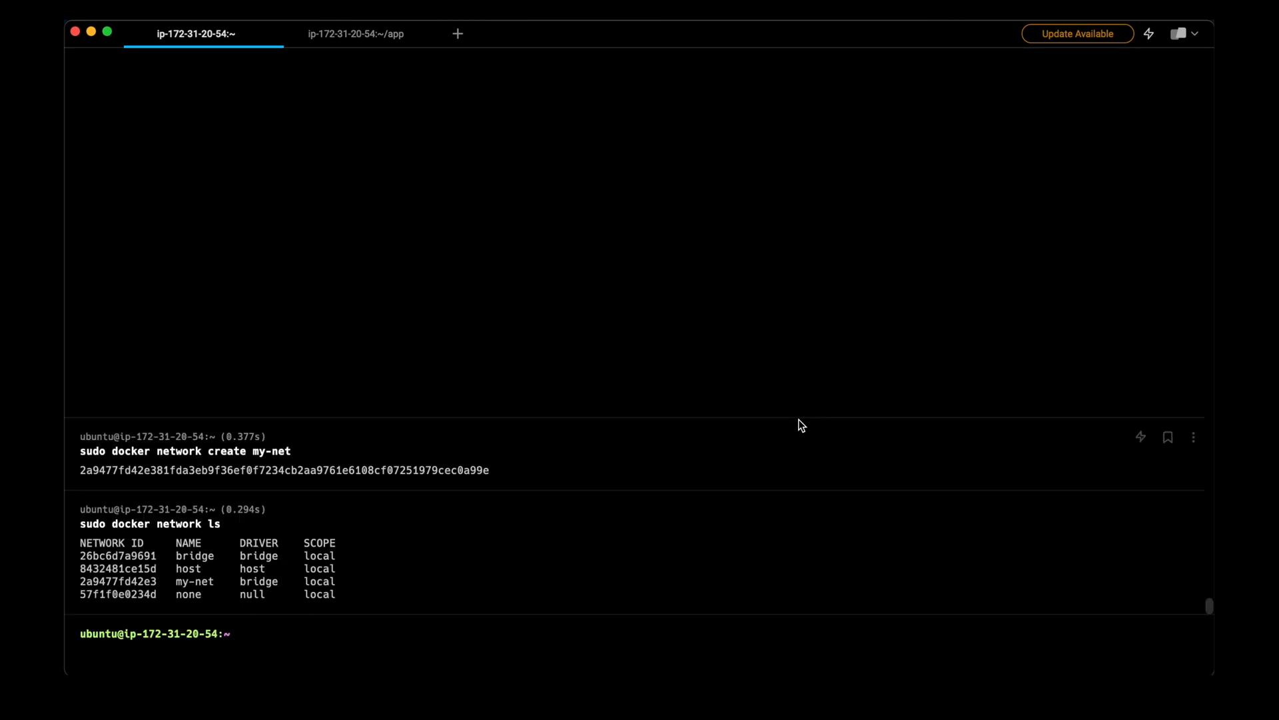
pyautogui.write('sudo docker network ls')
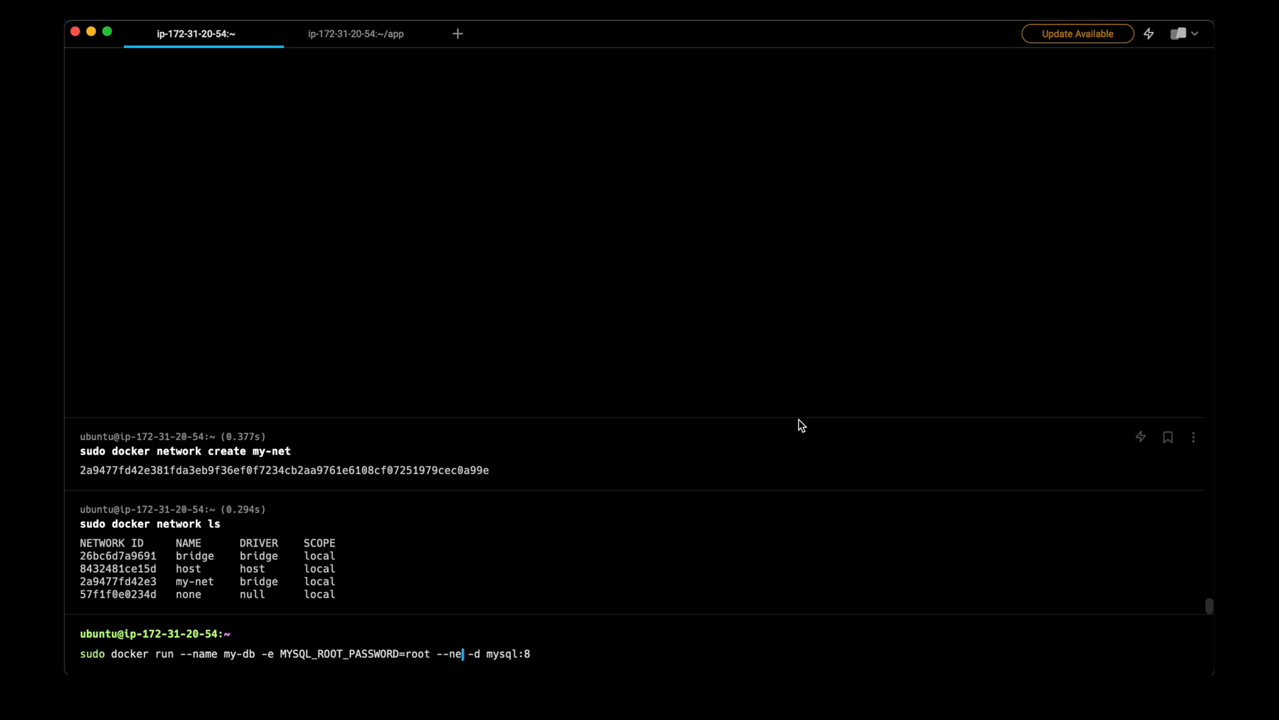
pyautogui.write('twork')
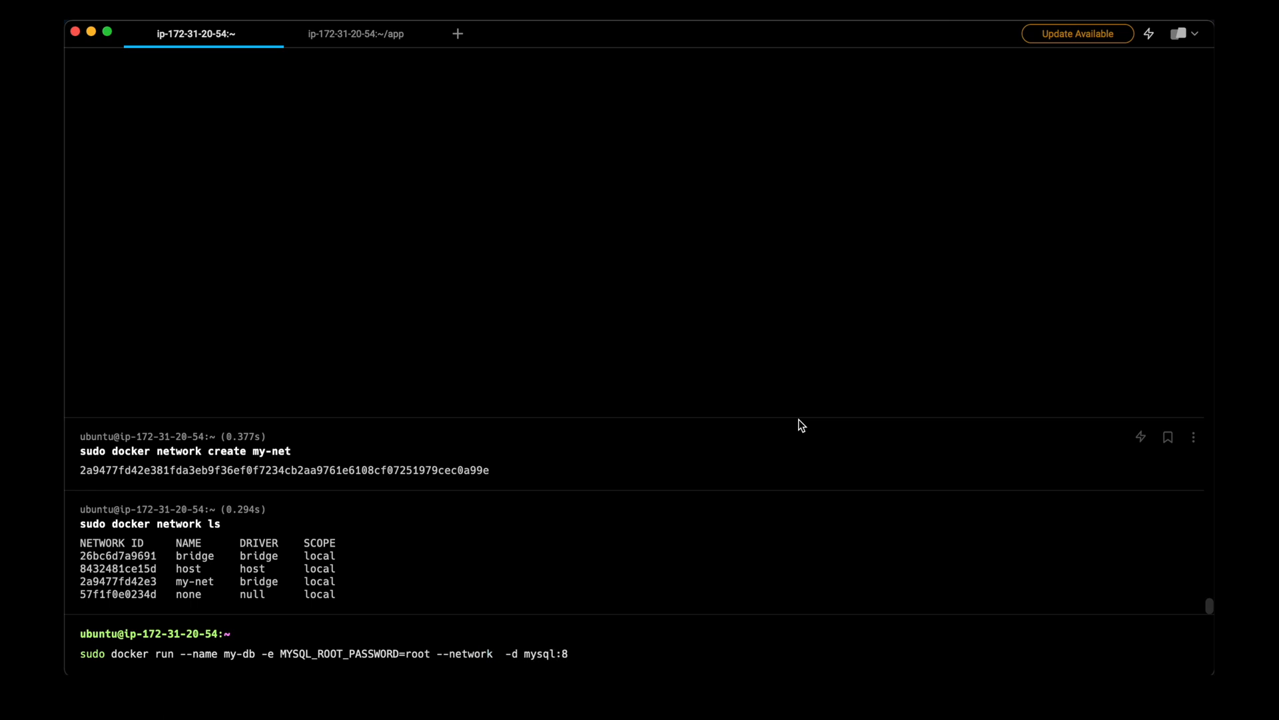
pyautogui.click(355, 33)
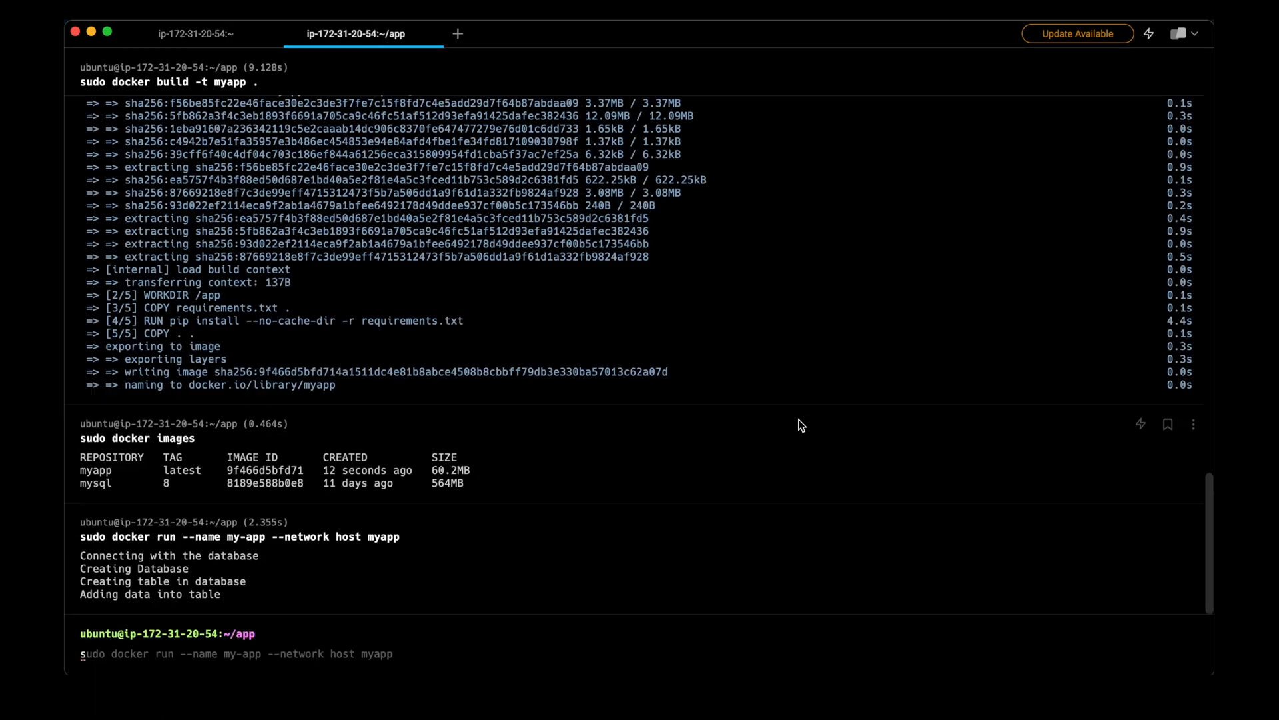
# Force-remove my-app, then begin a multi-line run command for my-app with --network my-net.
pyautogui.write('sudo docker rm -f my')
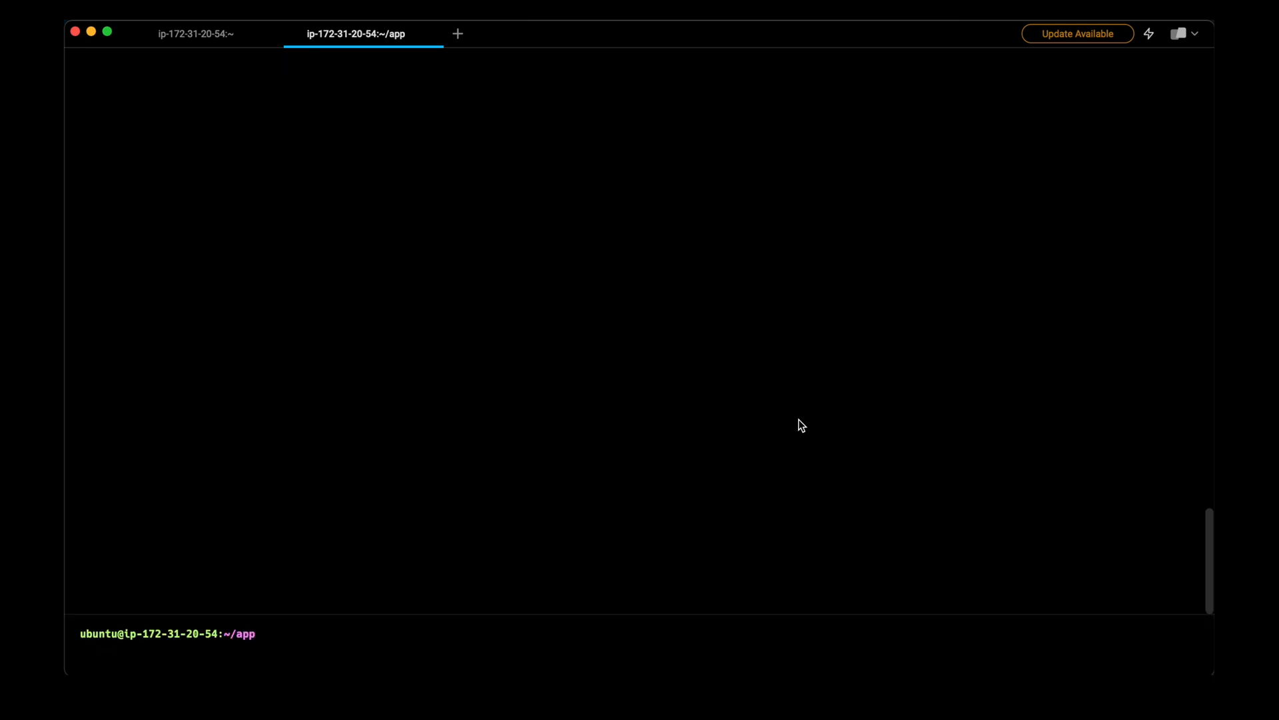
pyautogui.write('sudo docker rm -f my-app')
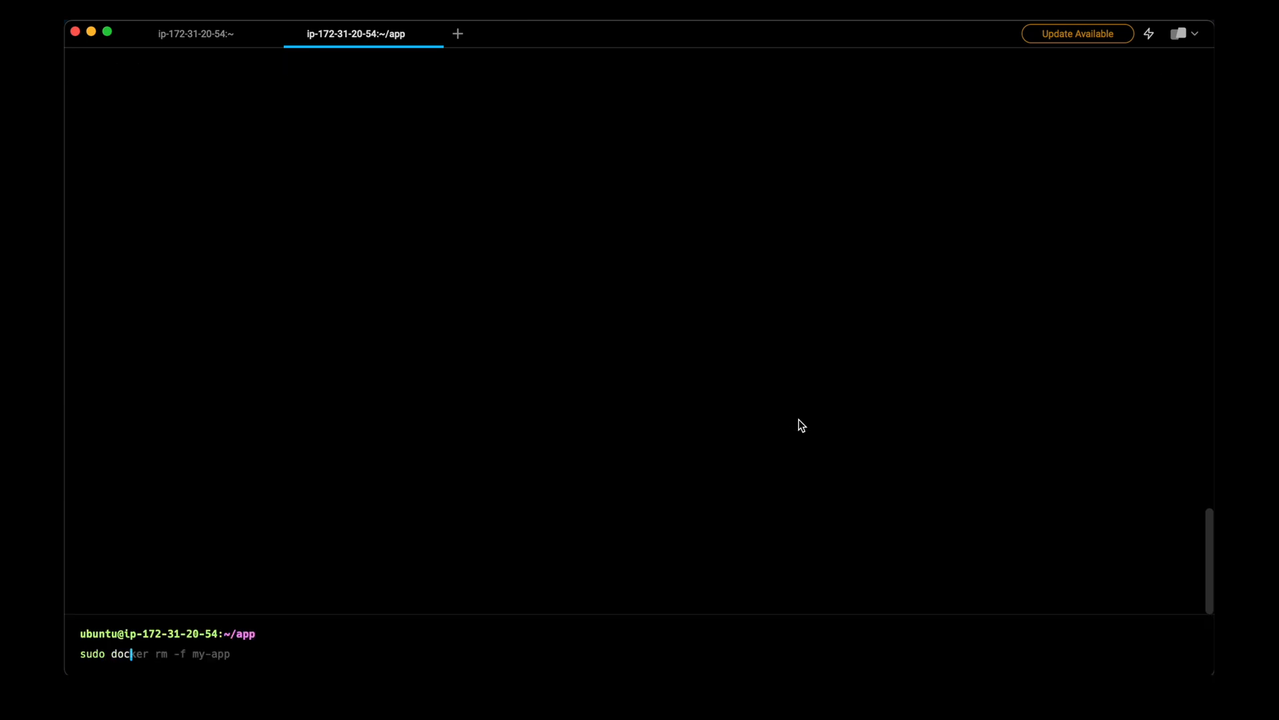
pyautogui.write('sudo docker run --name my-app --network host myapp')
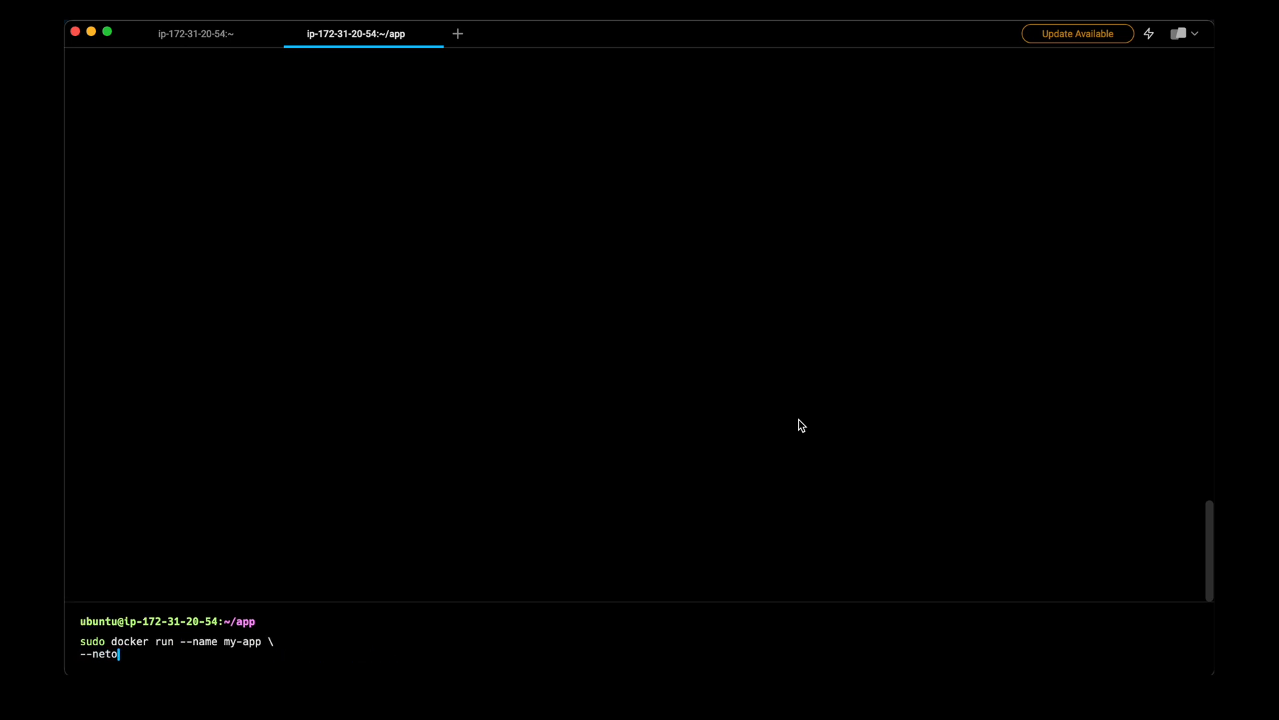
pyautogui.write('work my-net \\')
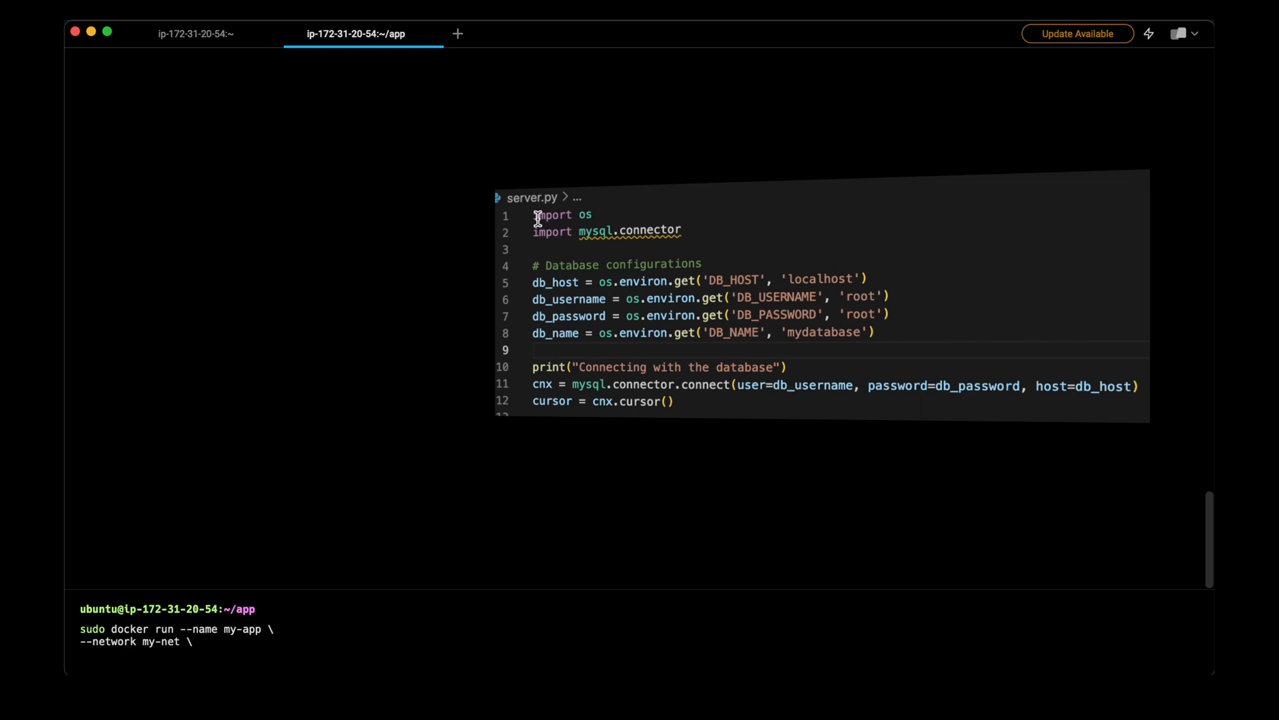
pyautogui.click(534, 349)
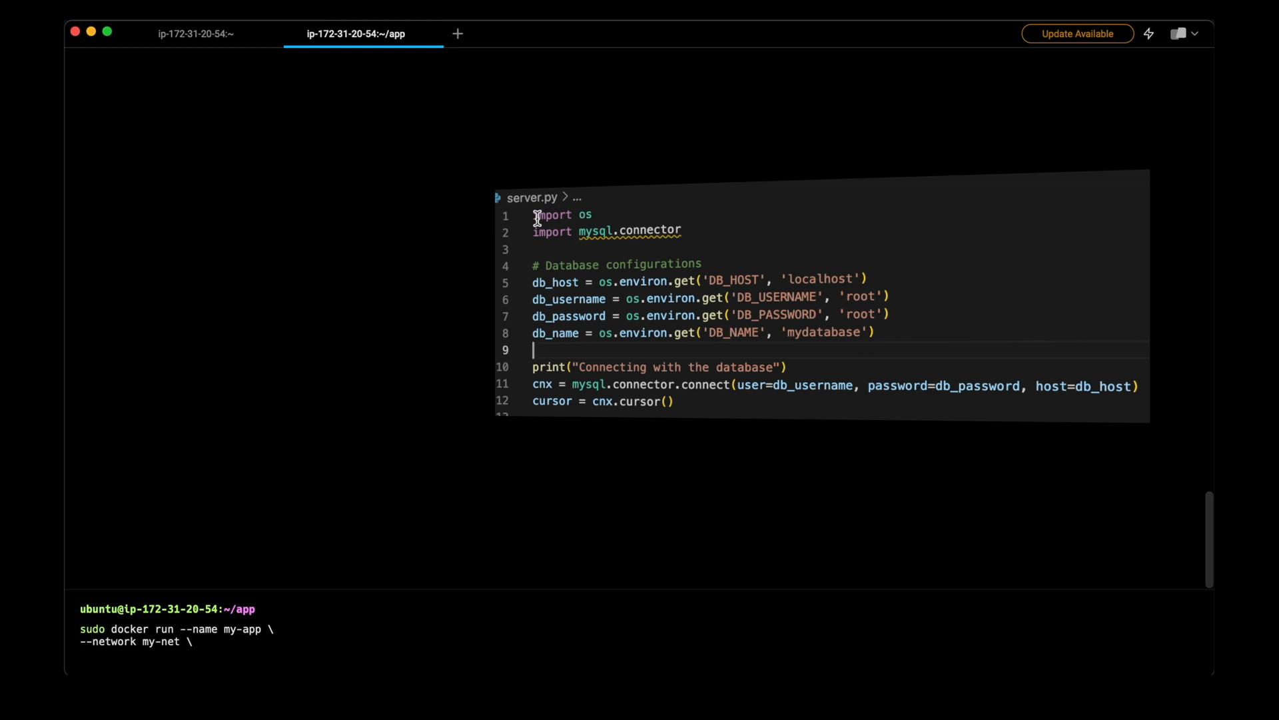
pyautogui.write('-e DB_HOST=mys')
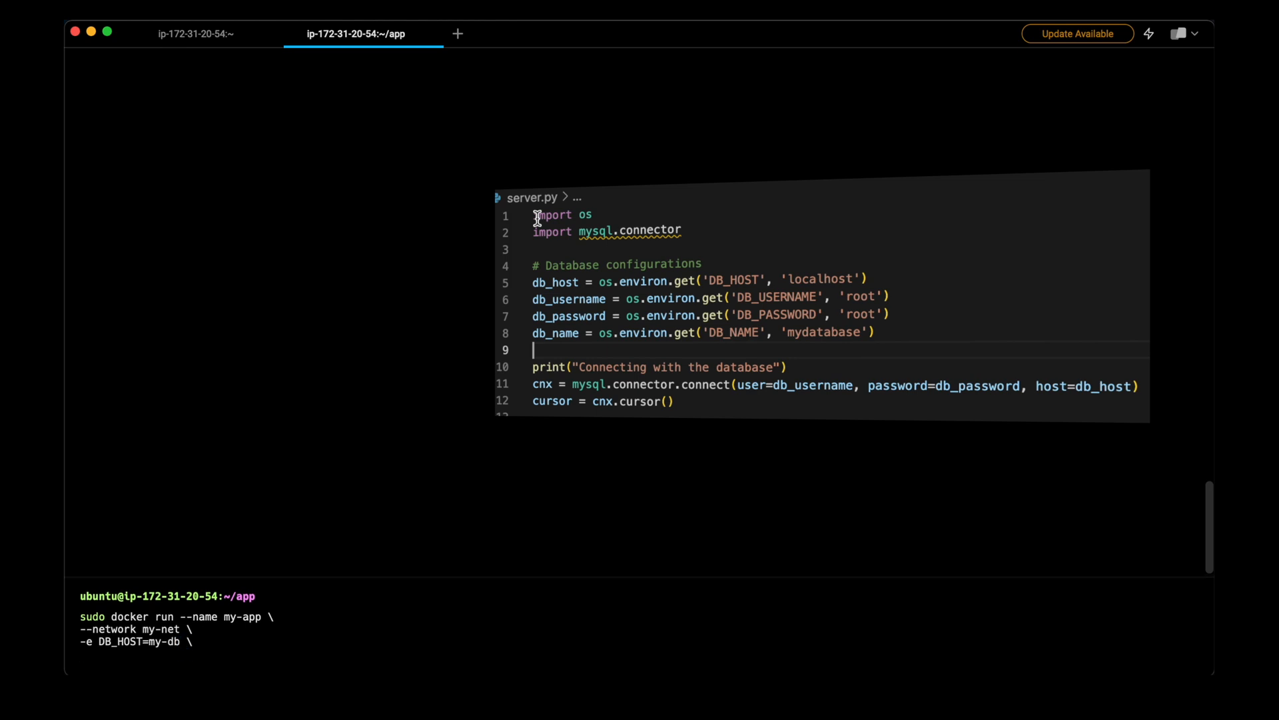
pyautogui.write('-e DB_USERNAME=root \\')
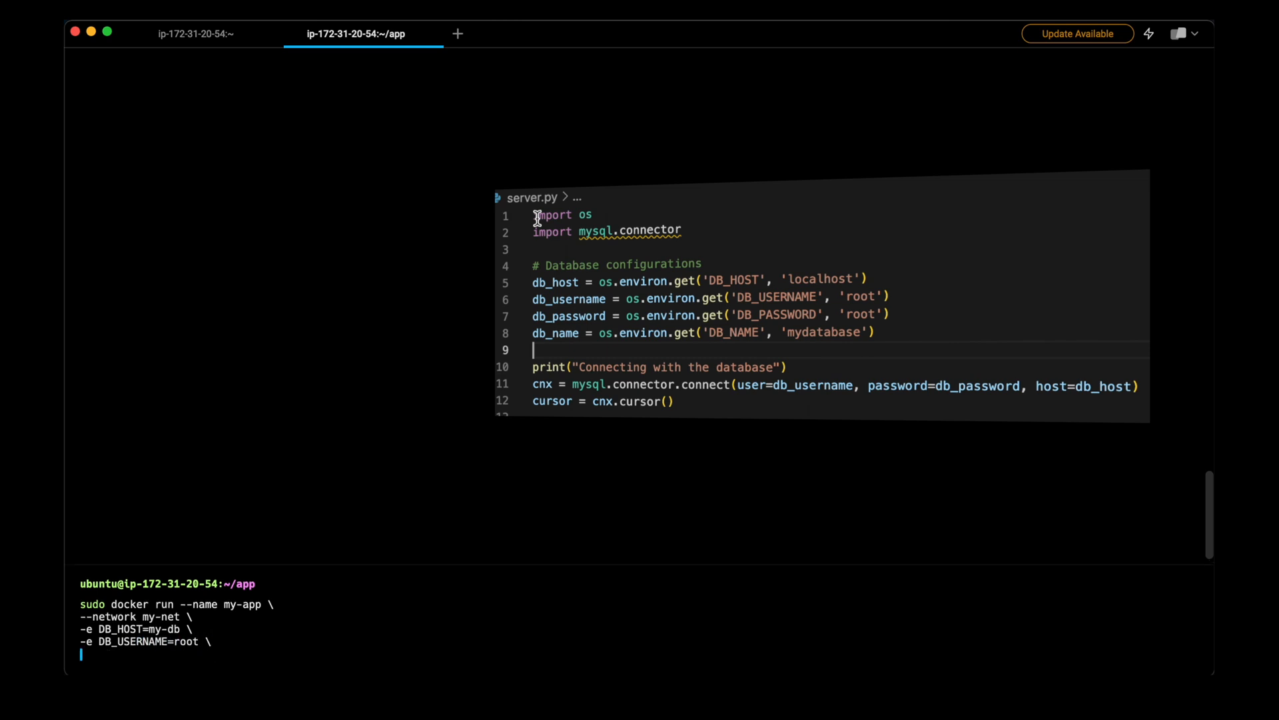
pyautogui.write('-e DB_PASSWORD=root \\')
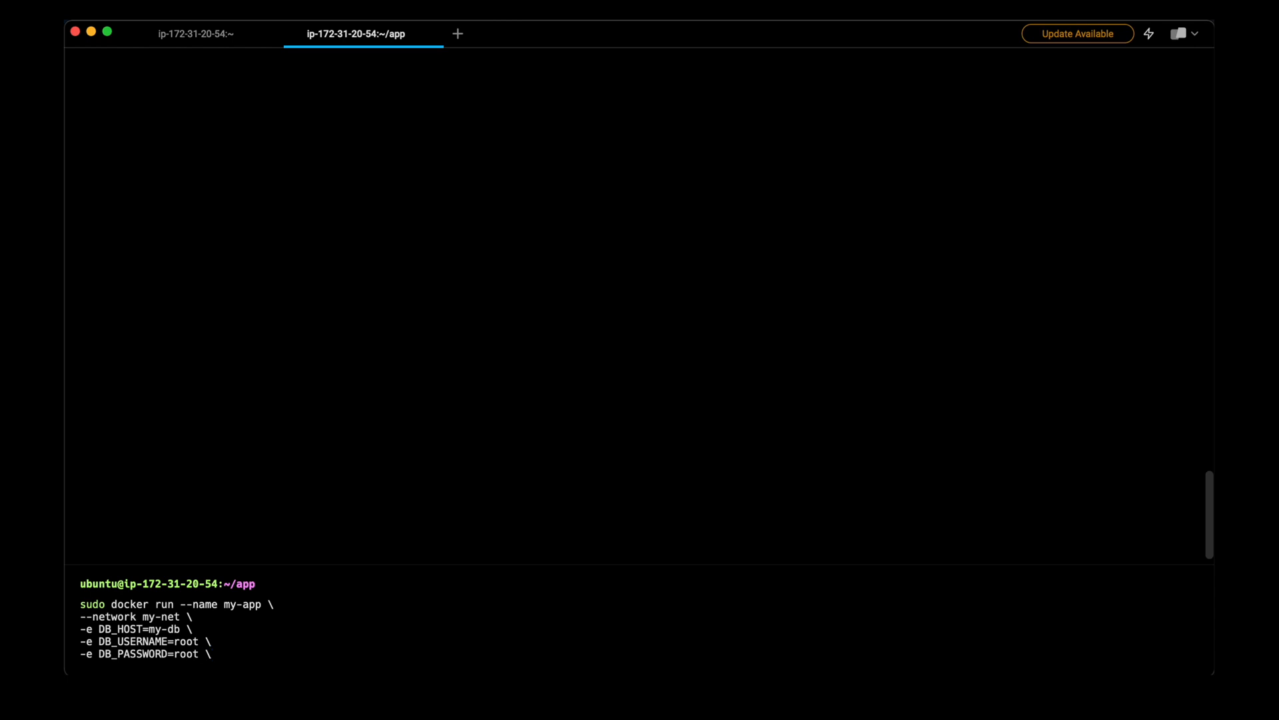
pyautogui.write('myapp')
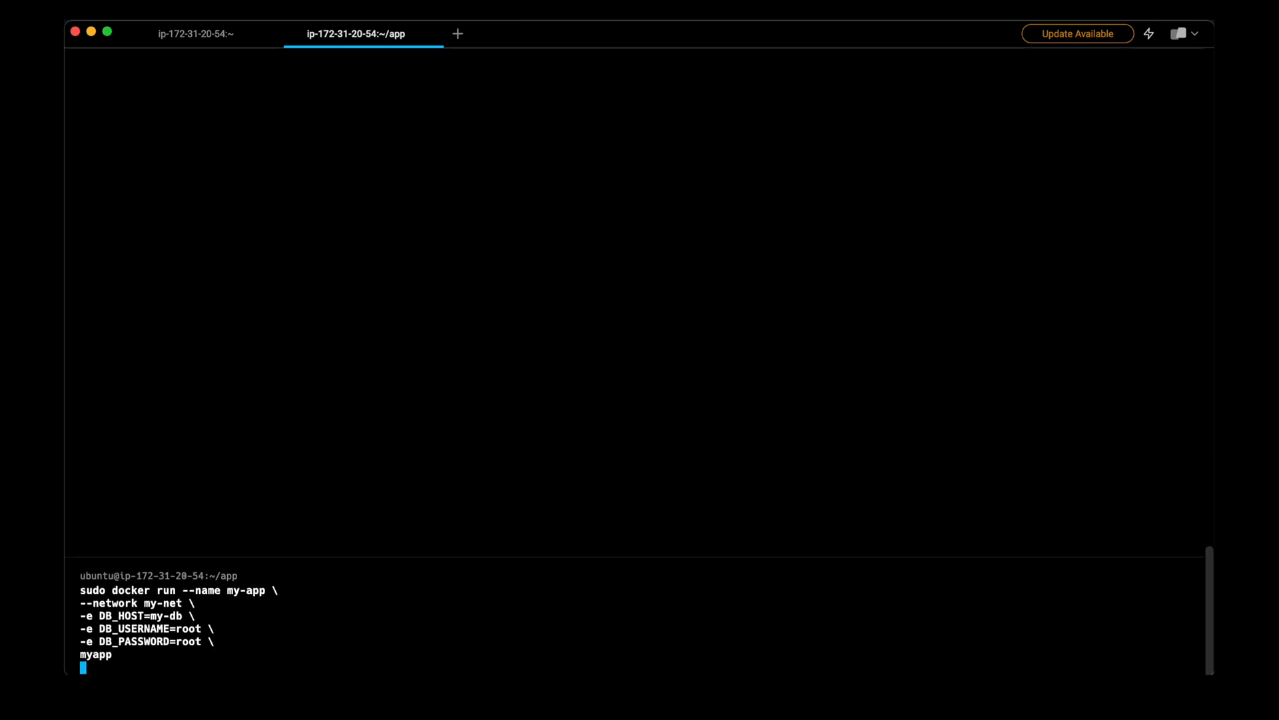
pyautogui.press('Return')
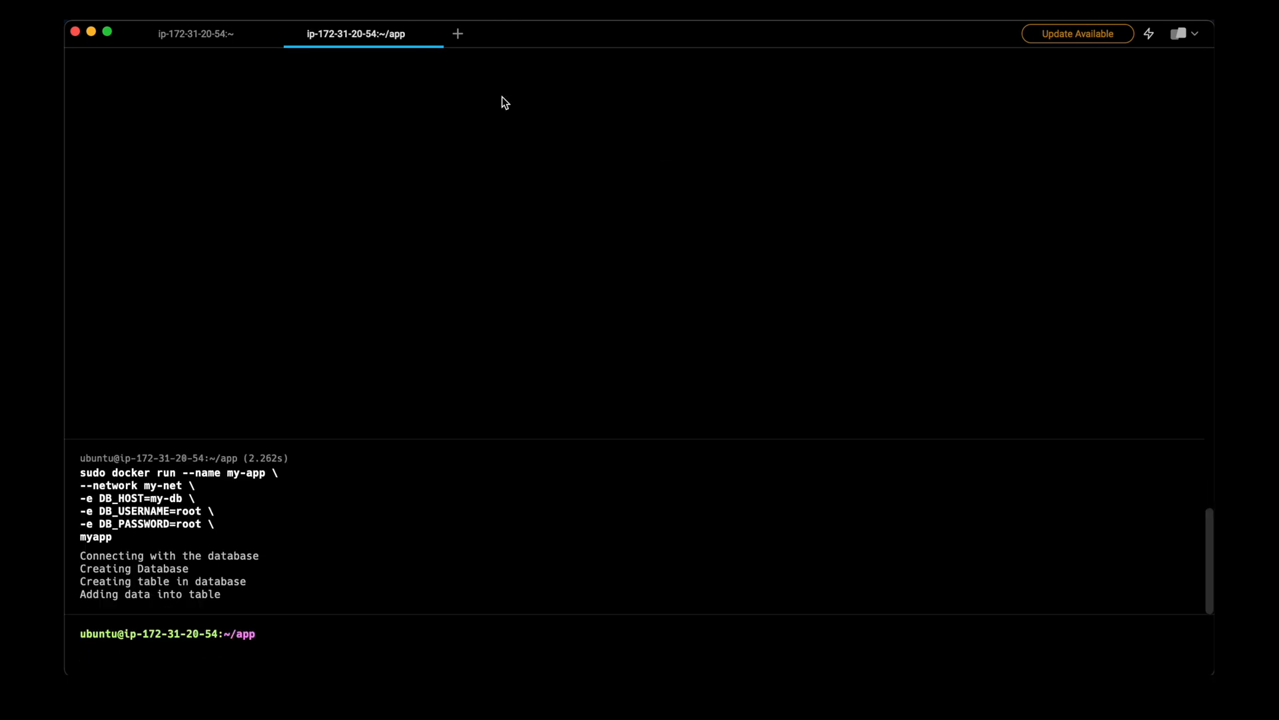
# In the home-directory session, log into MySQL as root inside the my-db container.
pyautogui.click(194, 33)
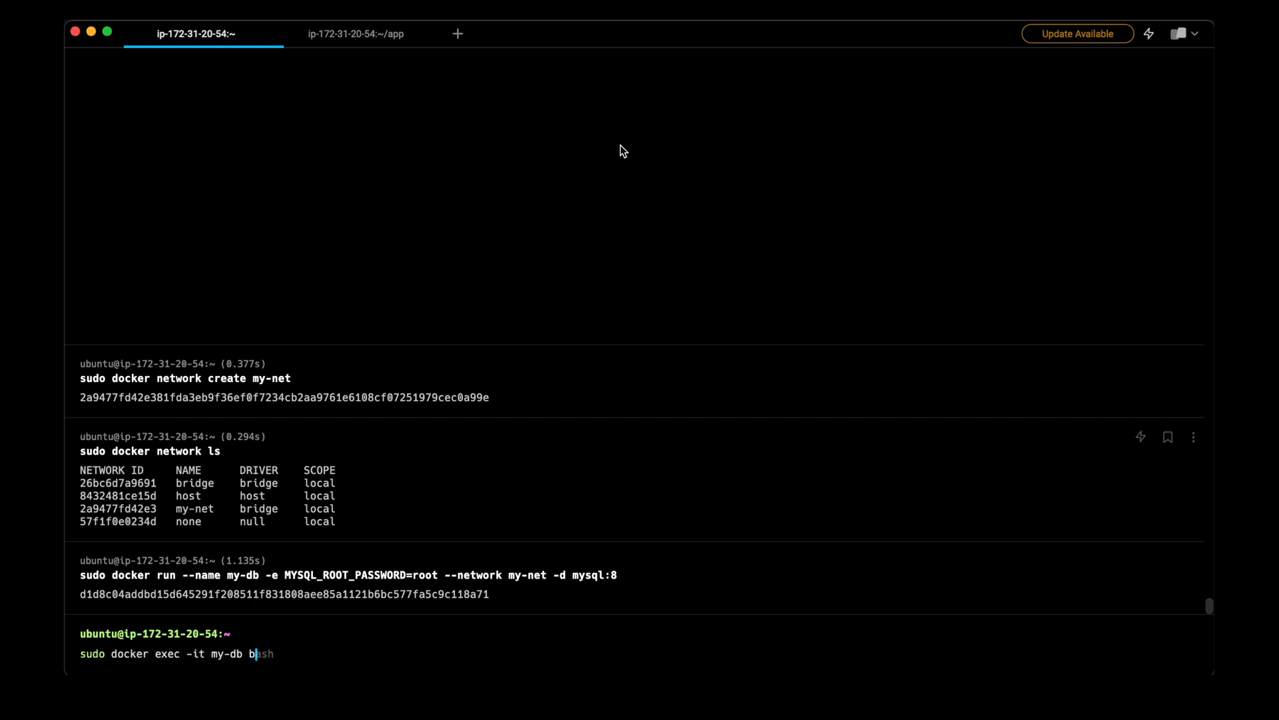
pyautogui.press('Return')
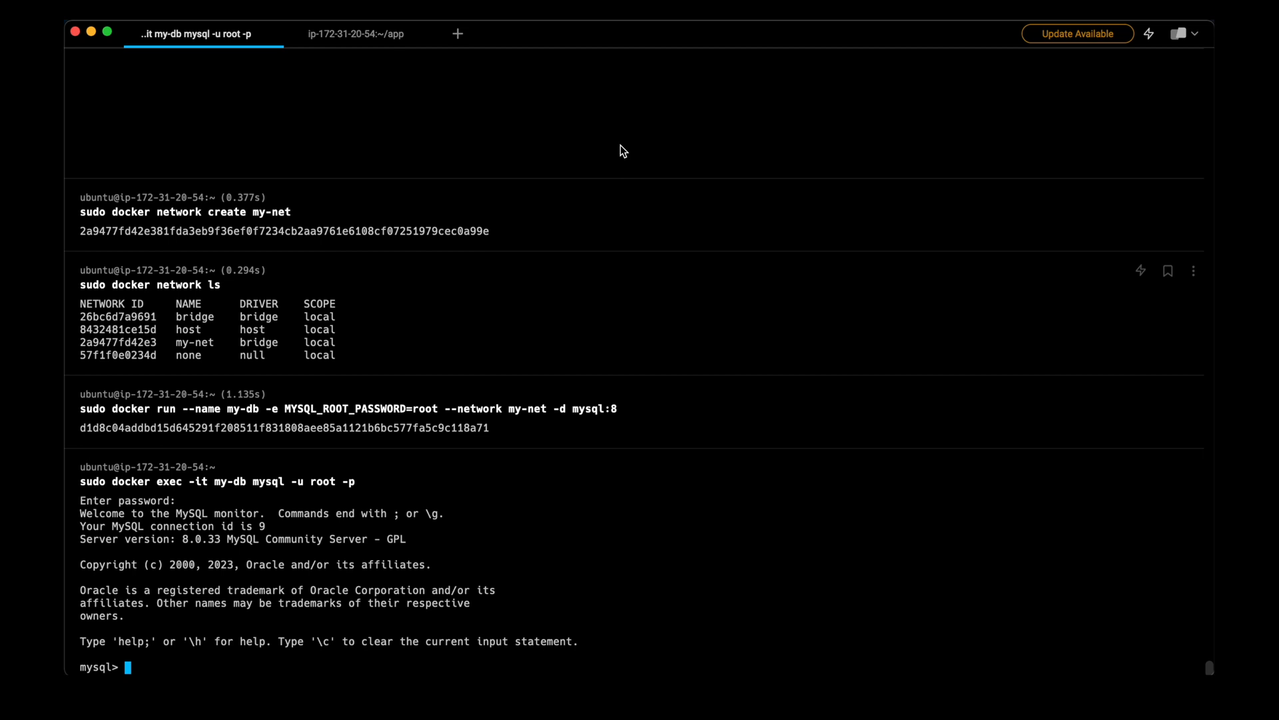